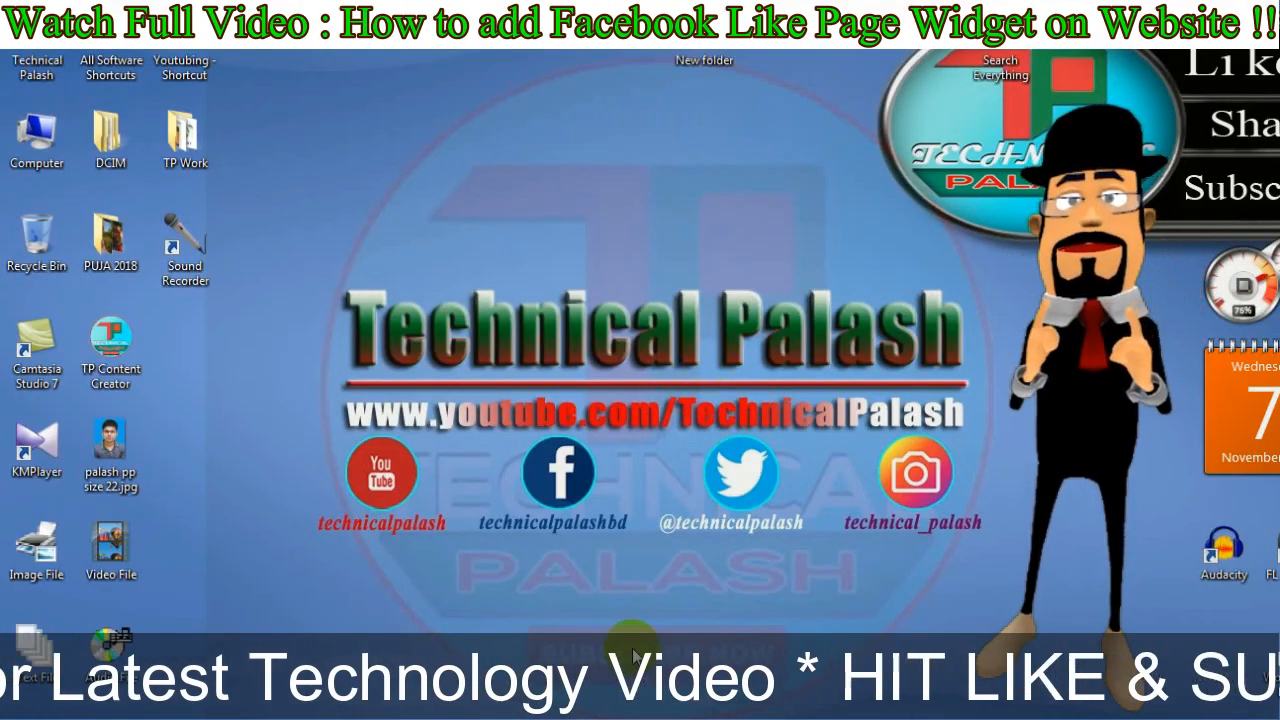
Step: Refresh the desktop from its right-click menu
right_click(680, 495)
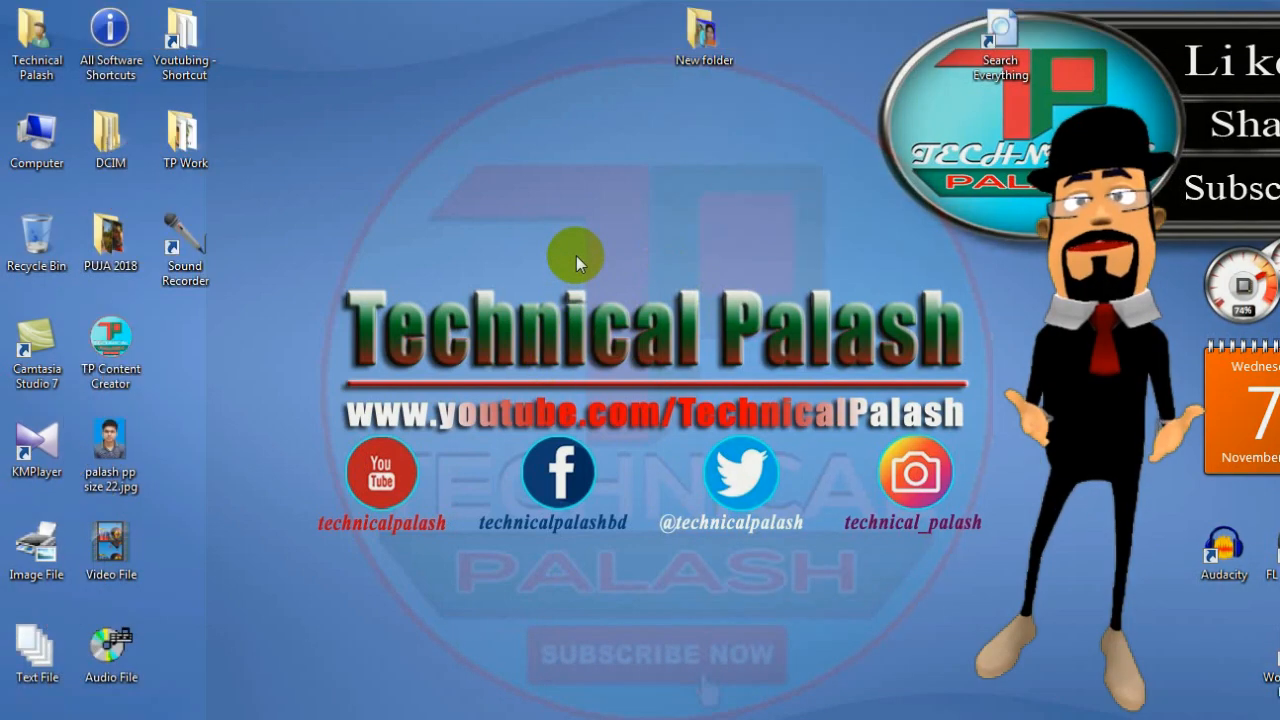
right_click(575, 258)
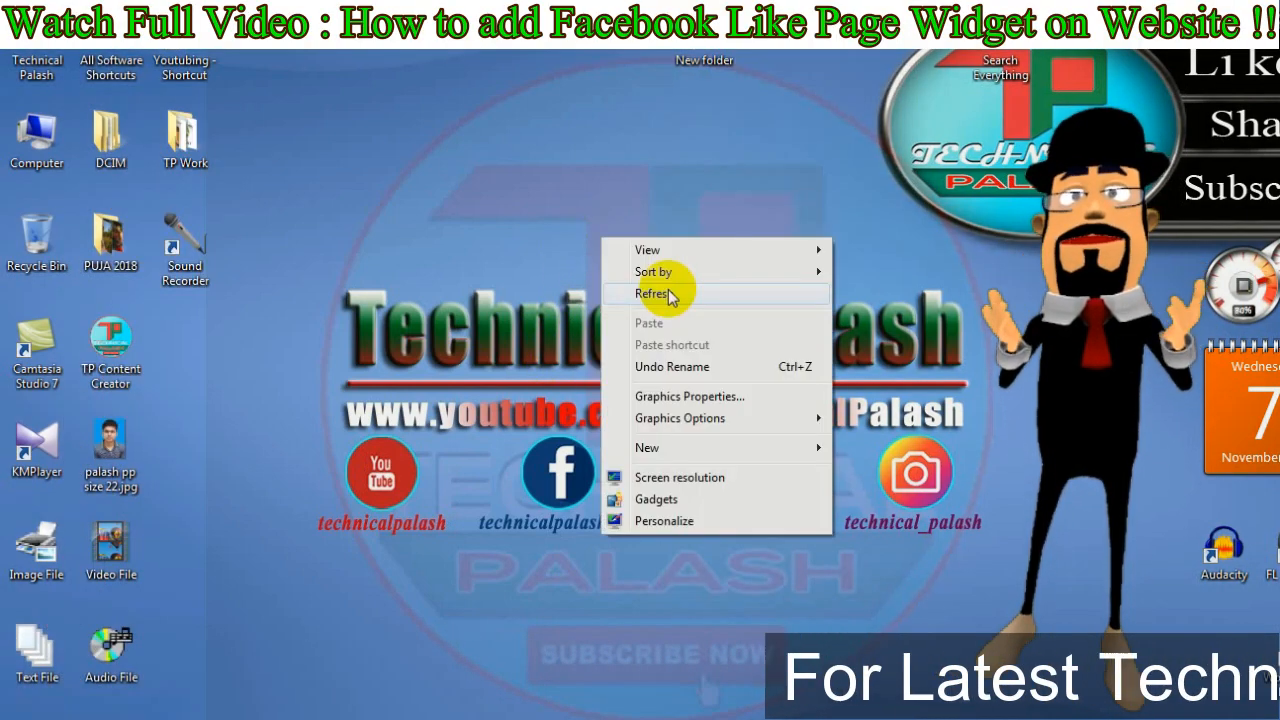
click(662, 293)
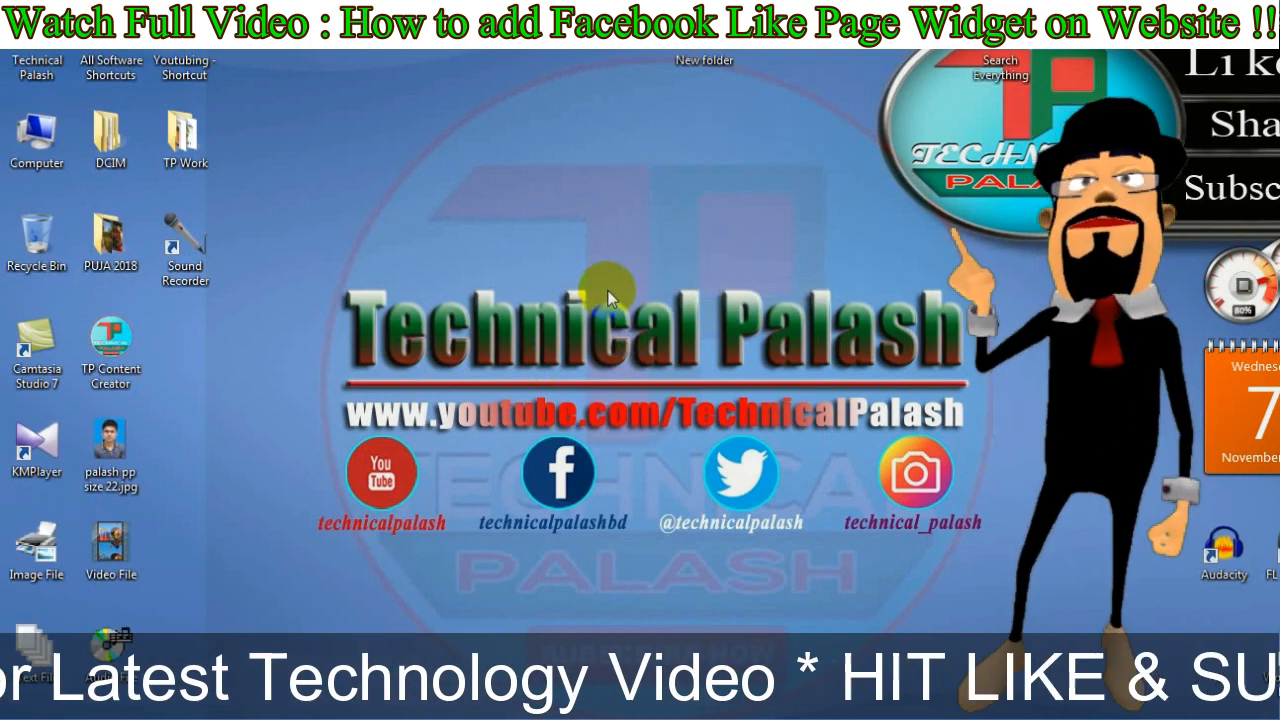
mouse_move(663, 278)
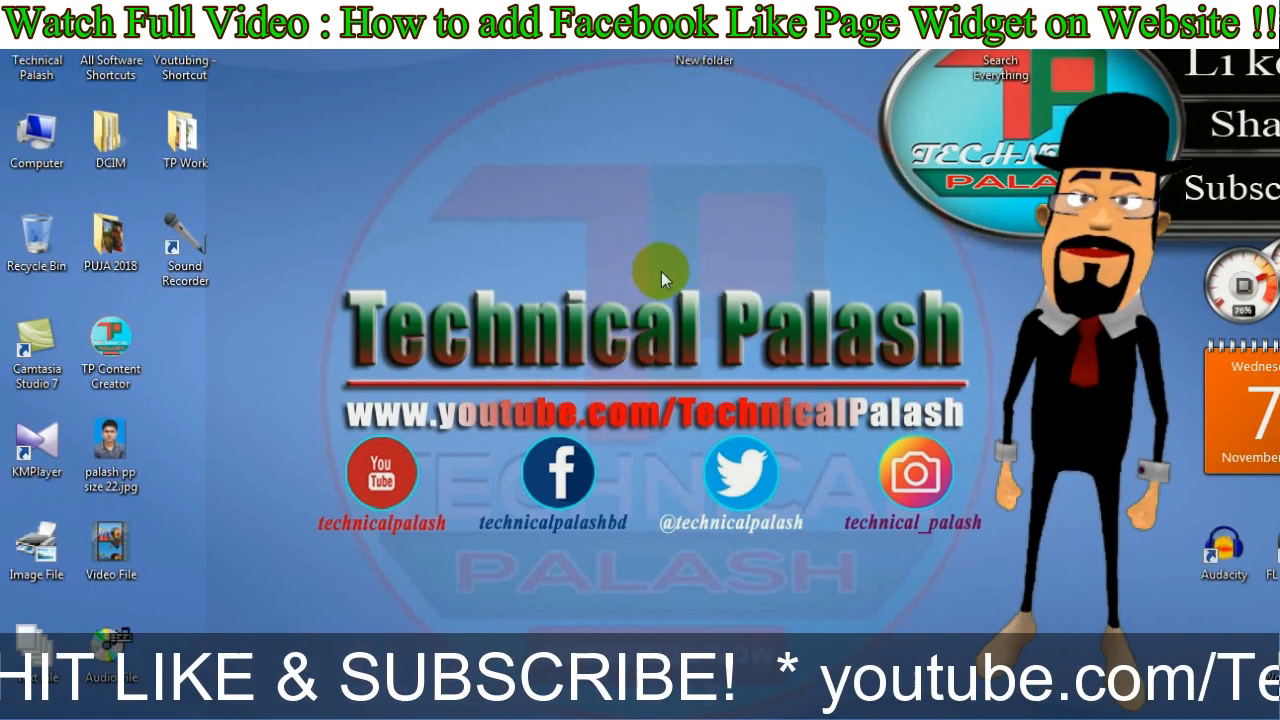
mouse_move(672, 242)
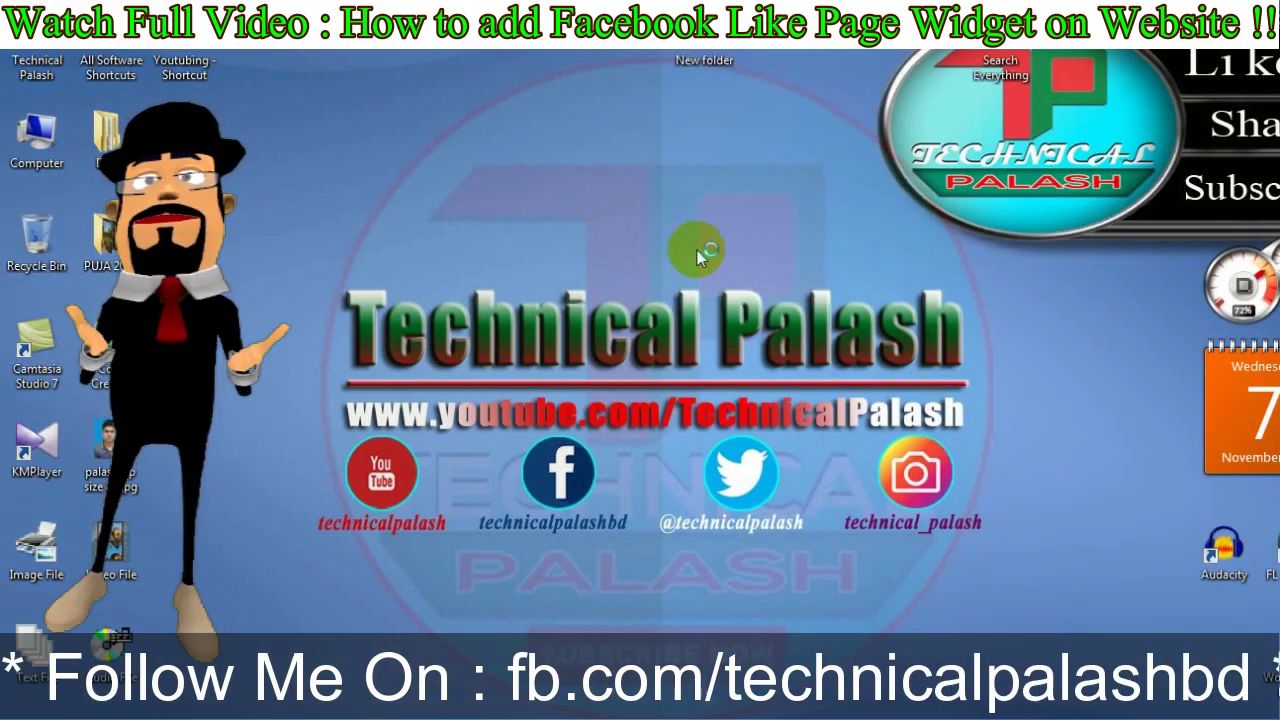
mouse_move(647, 237)
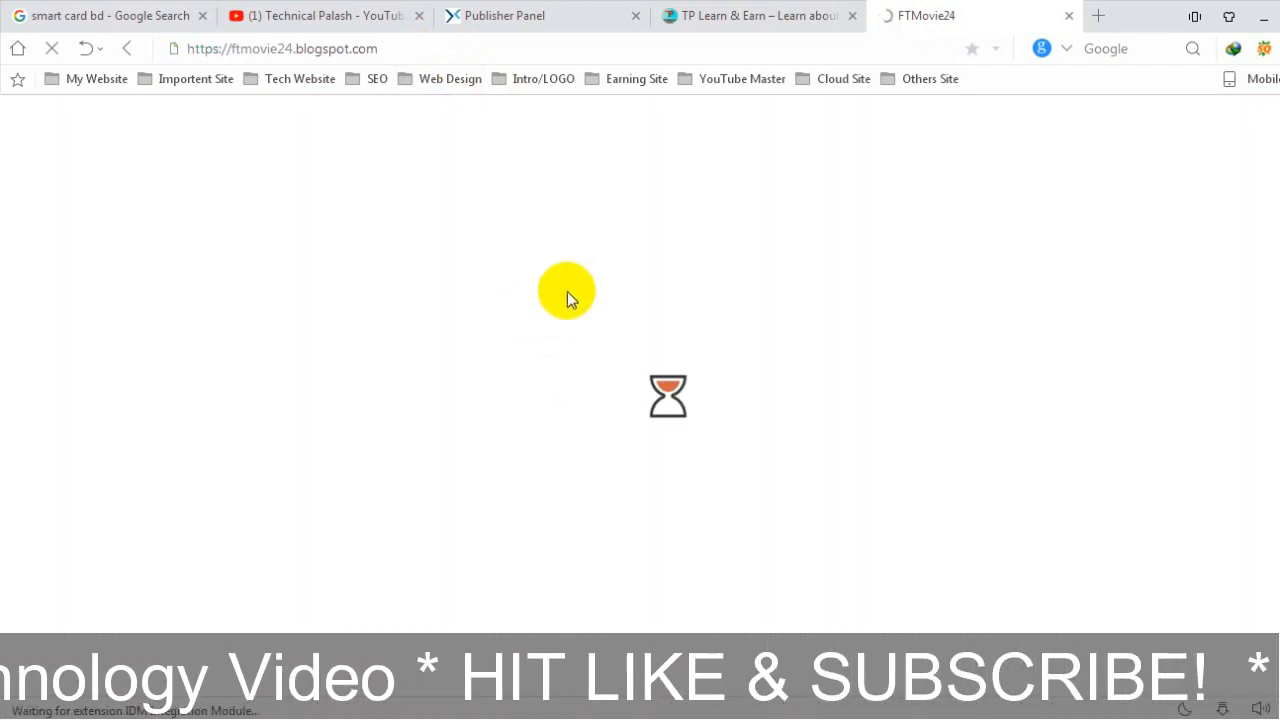
mouse_move(628, 302)
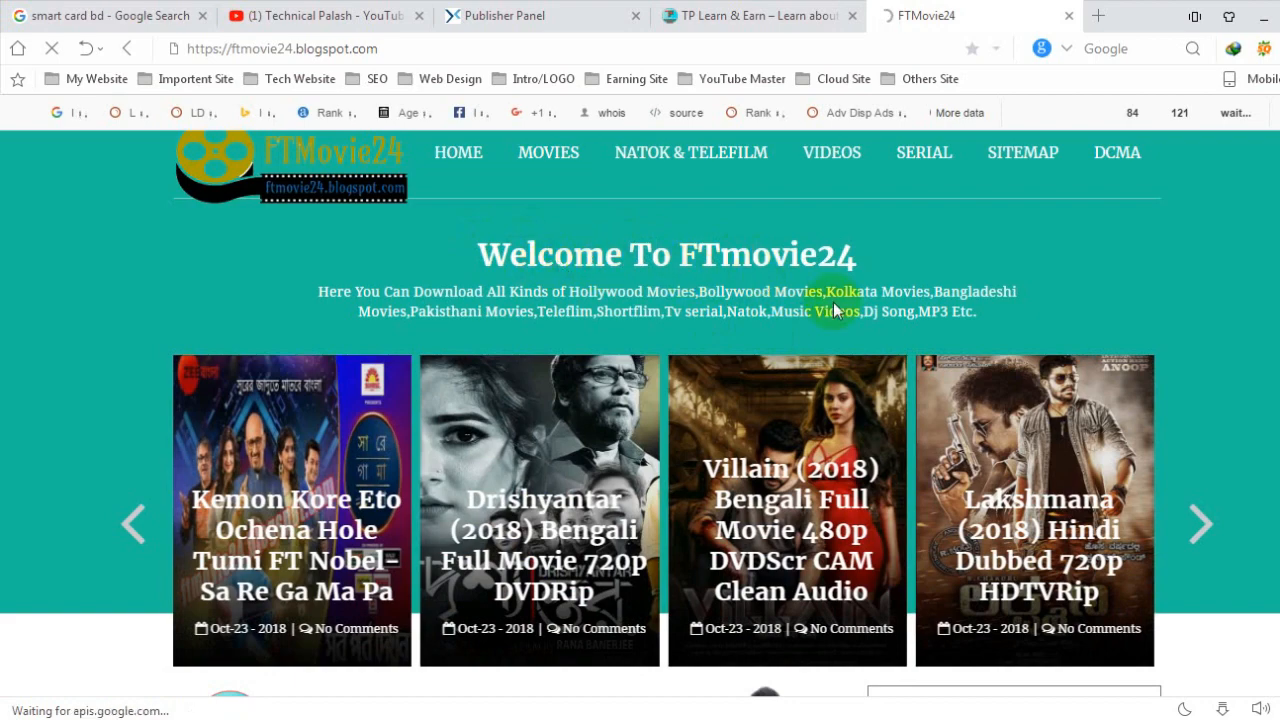
Step: Scroll down the FTMovie24 homepage past the movie slider
scroll(down, 3)
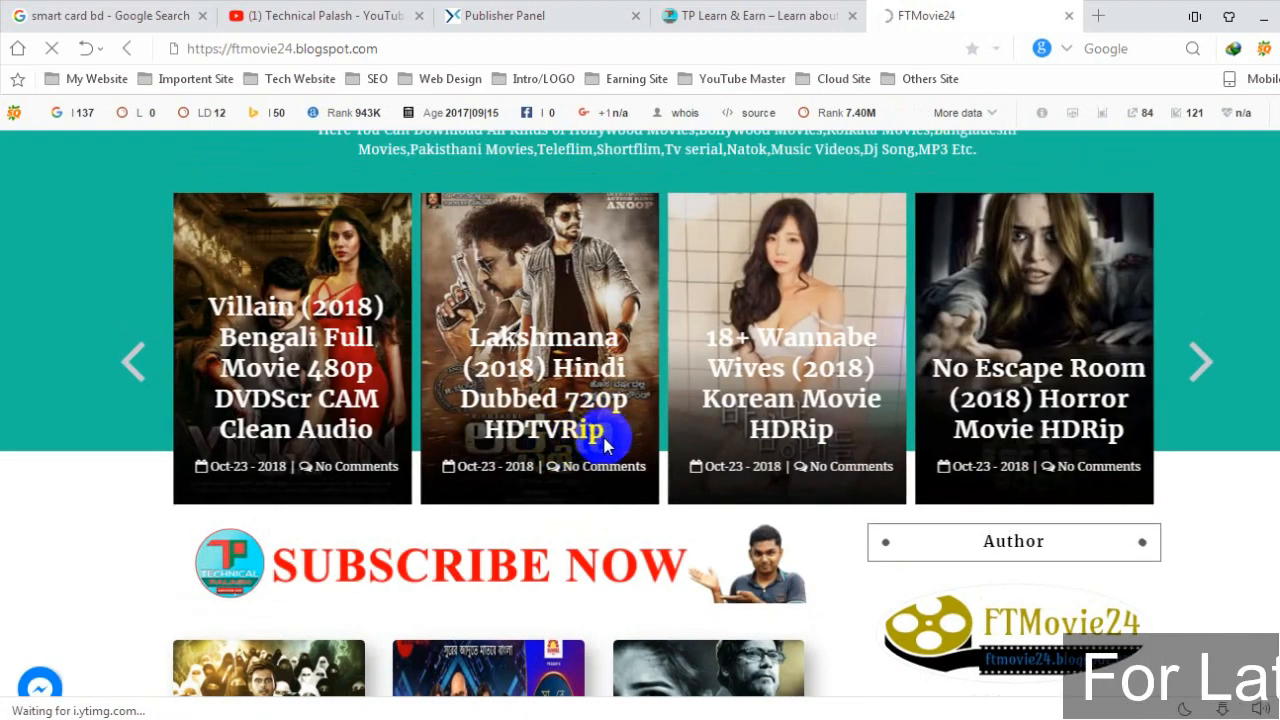
scroll(down, 3)
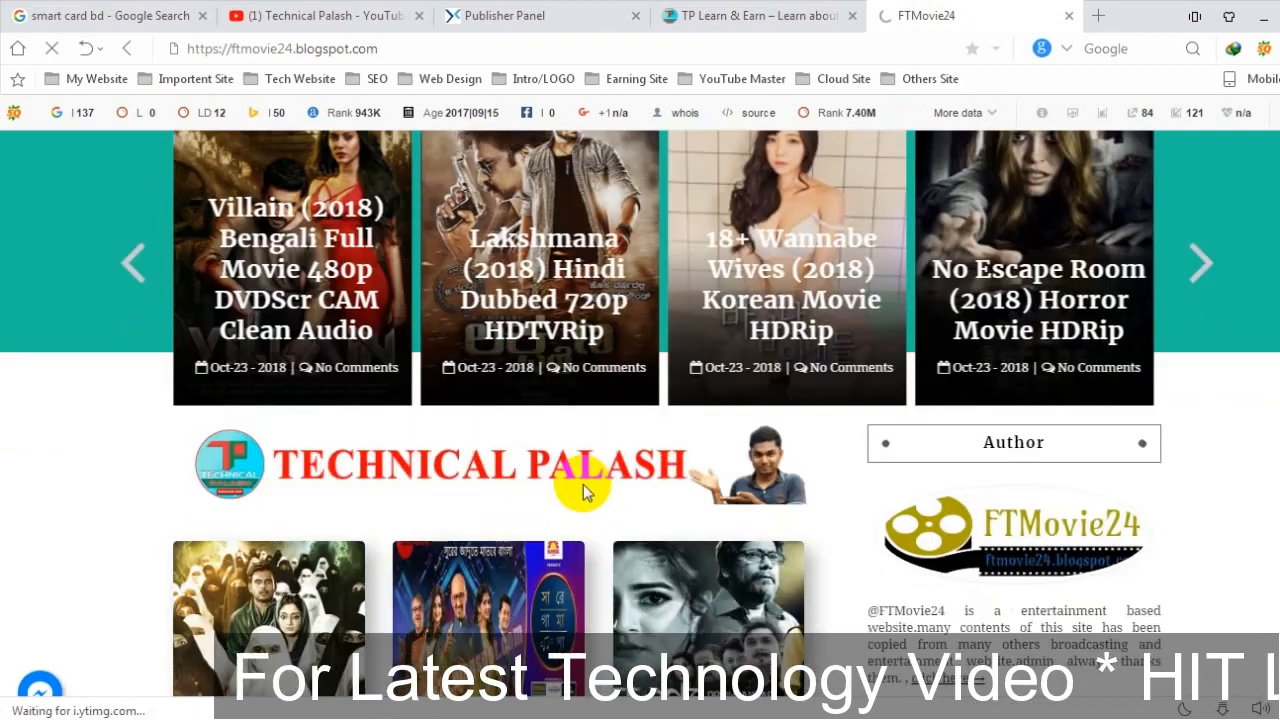
scroll(down, 3)
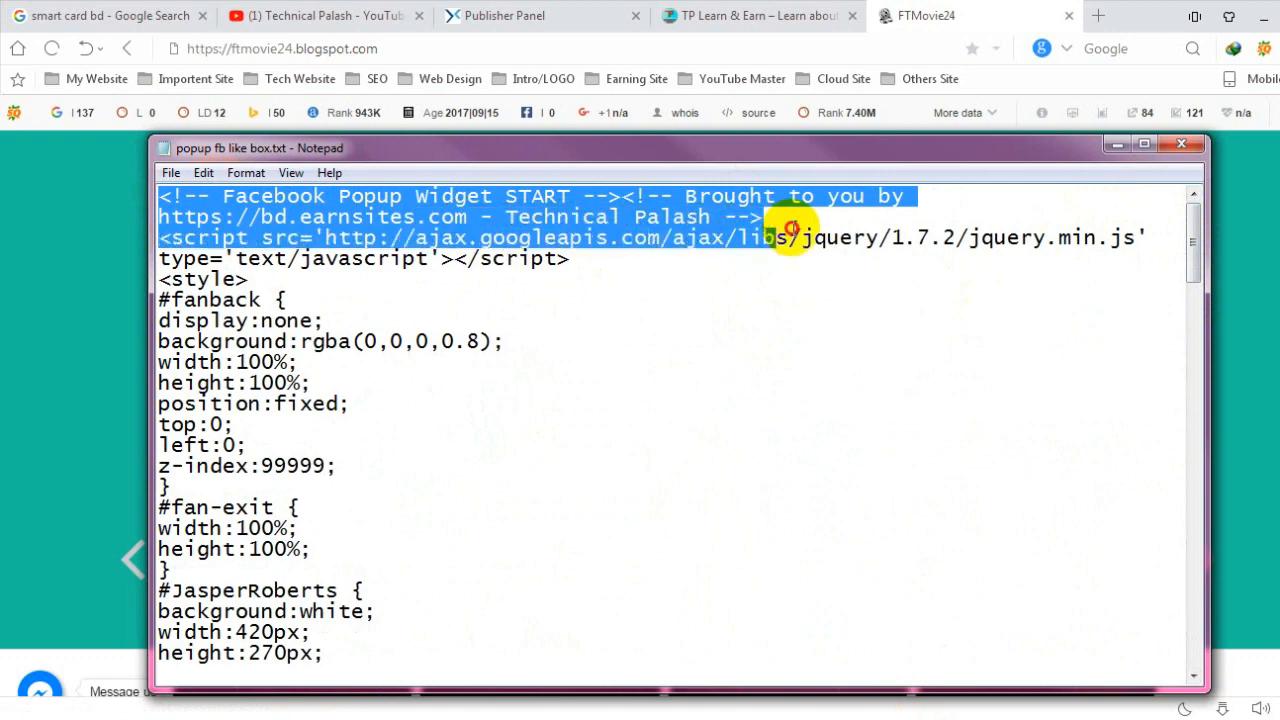
click(575, 258)
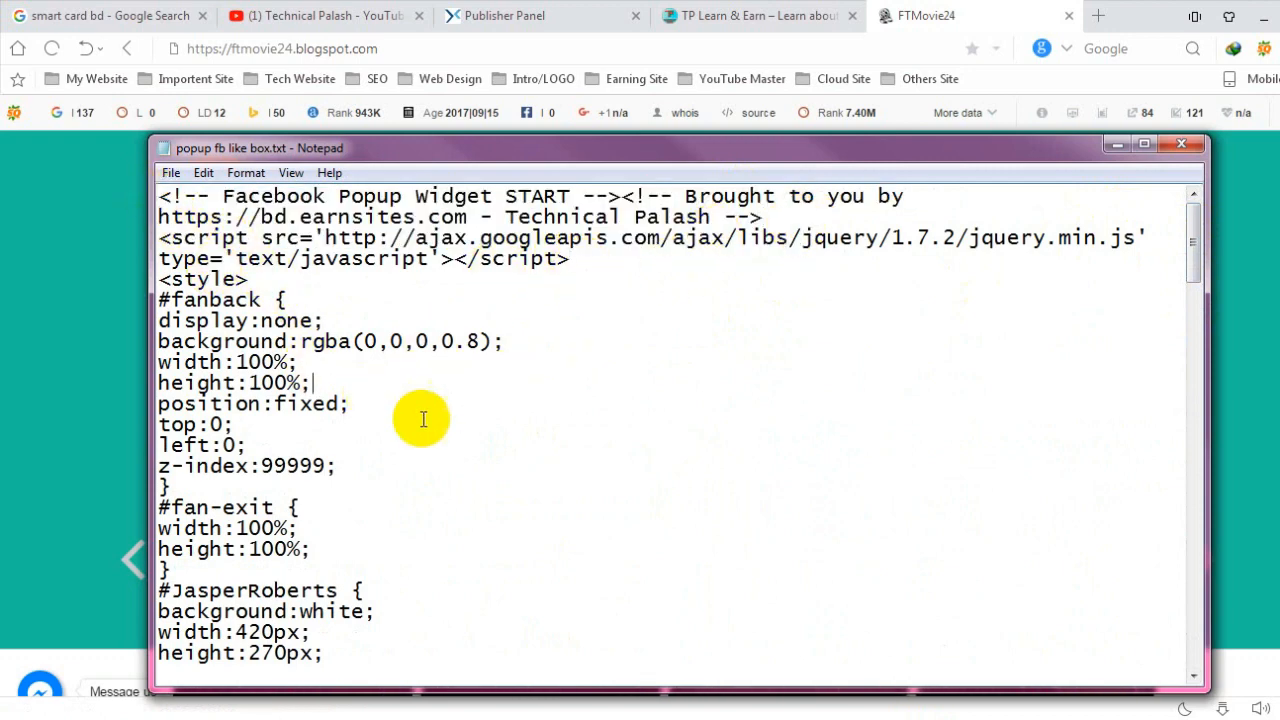
scroll(down, 3)
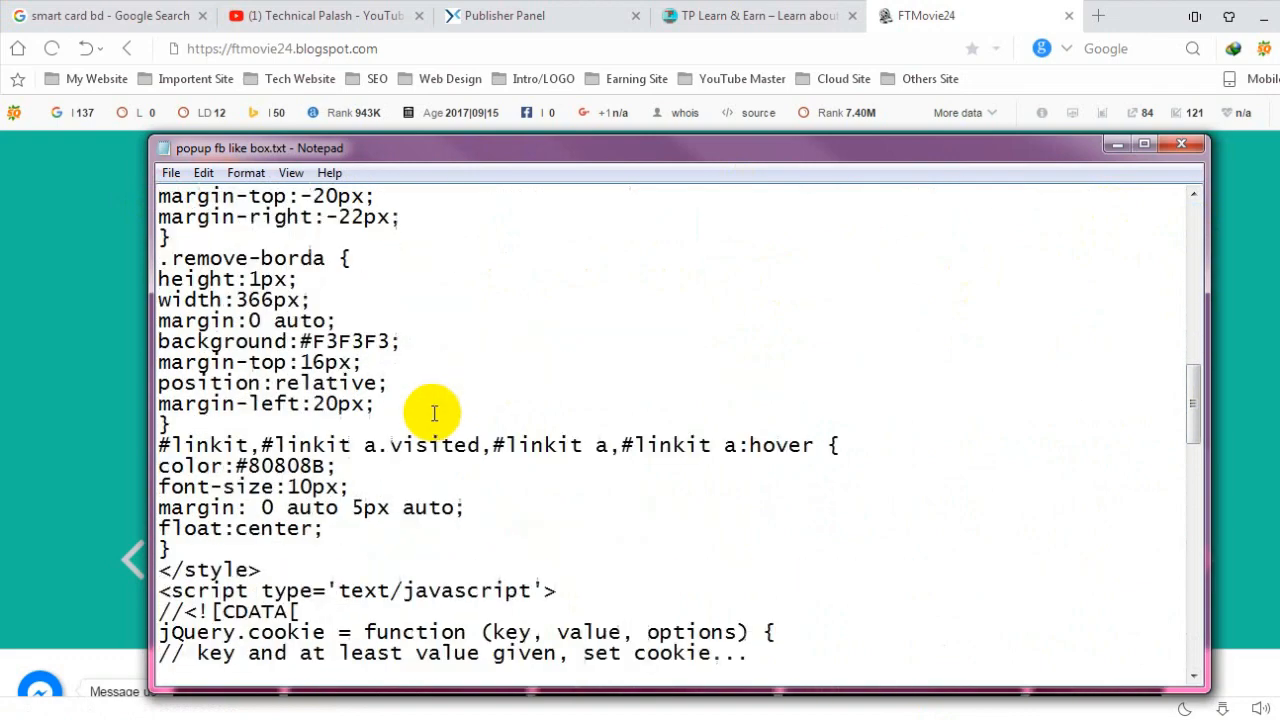
scroll(down, 3)
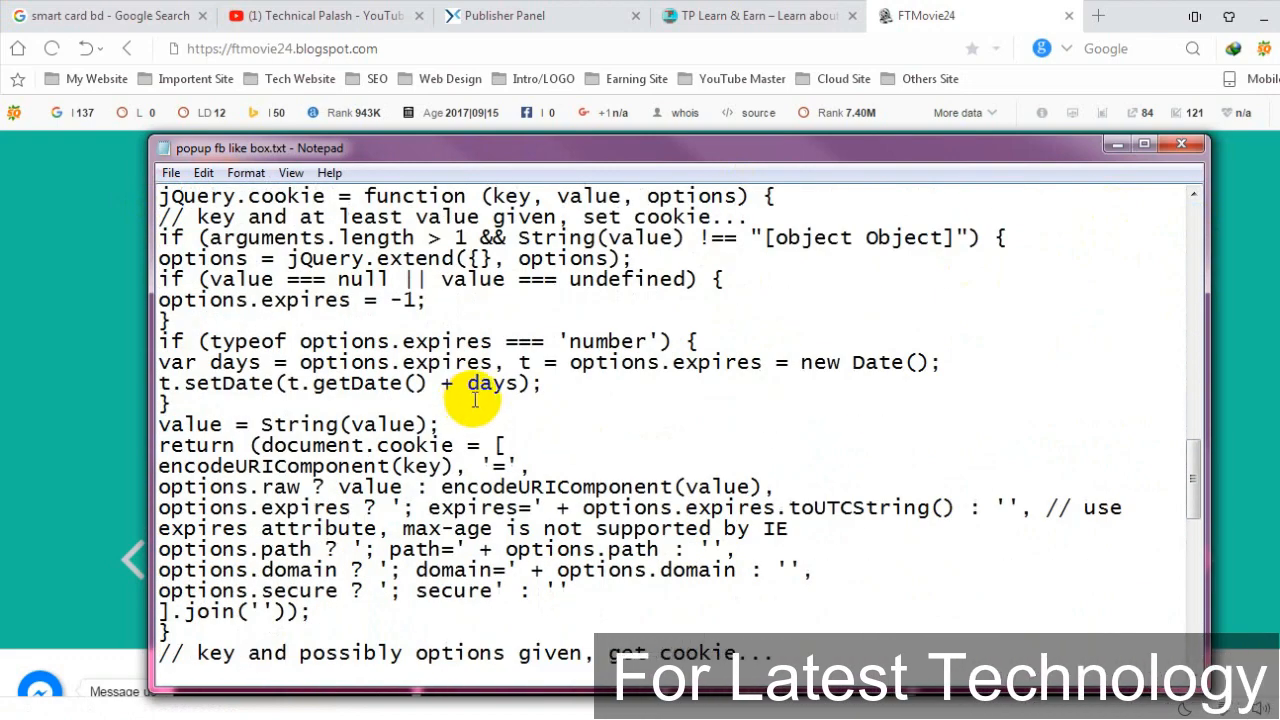
scroll(down, 3)
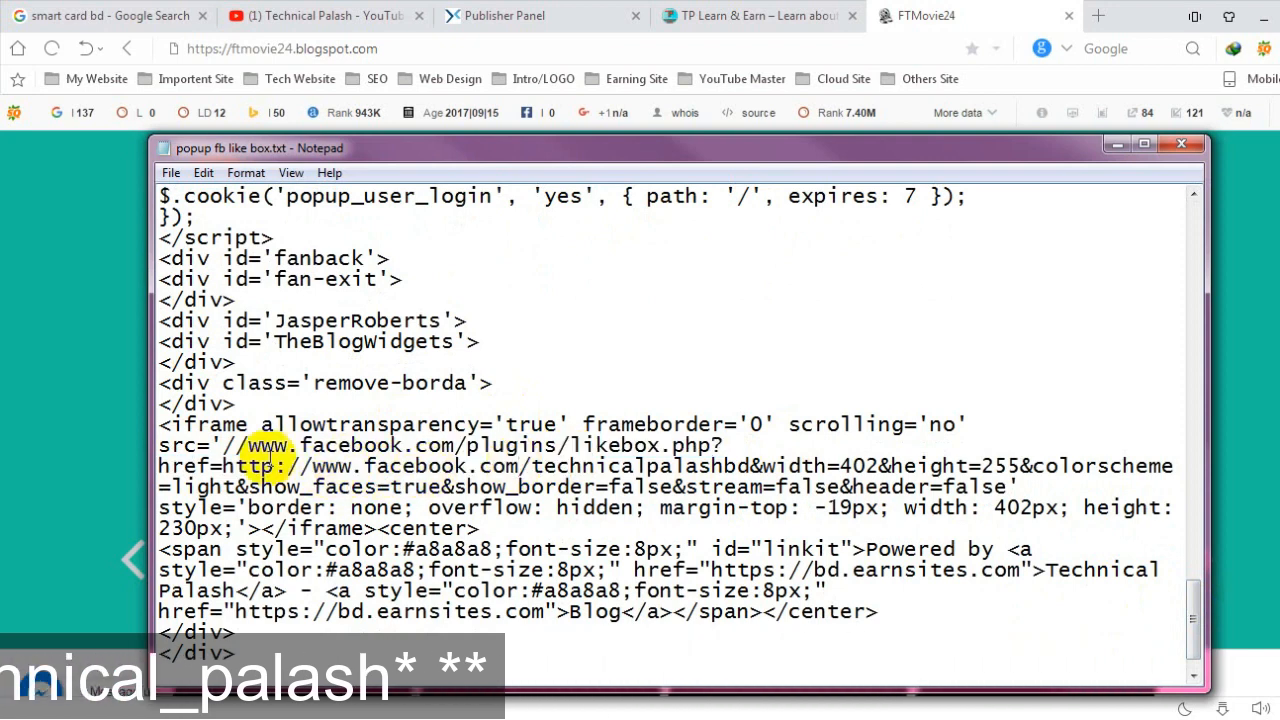
drag(225, 466, 600, 466)
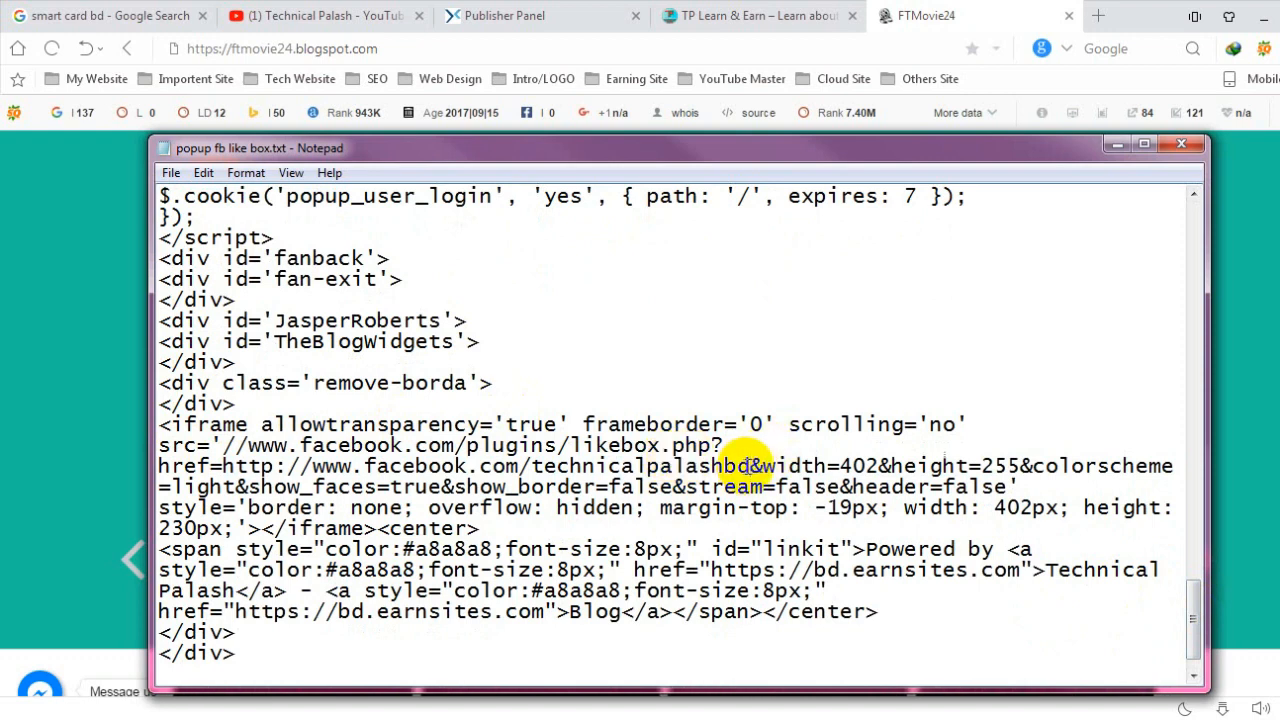
double_click(640, 466)
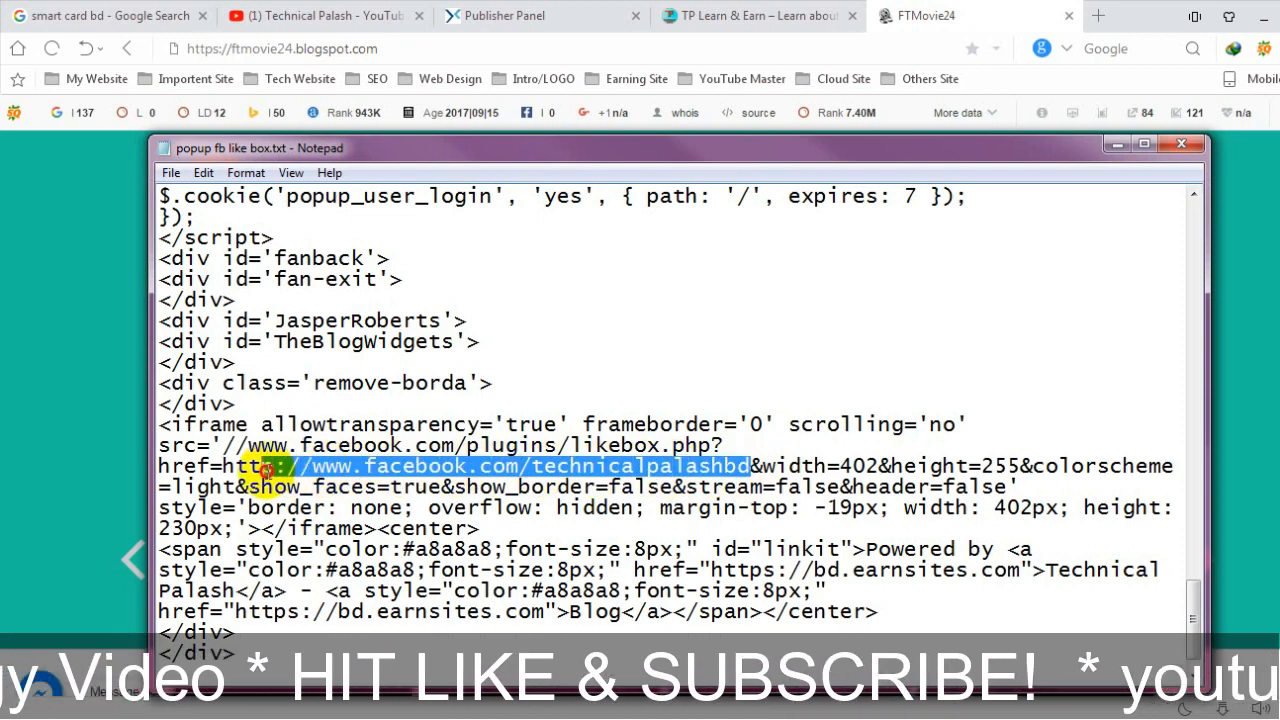
right_click(285, 465)
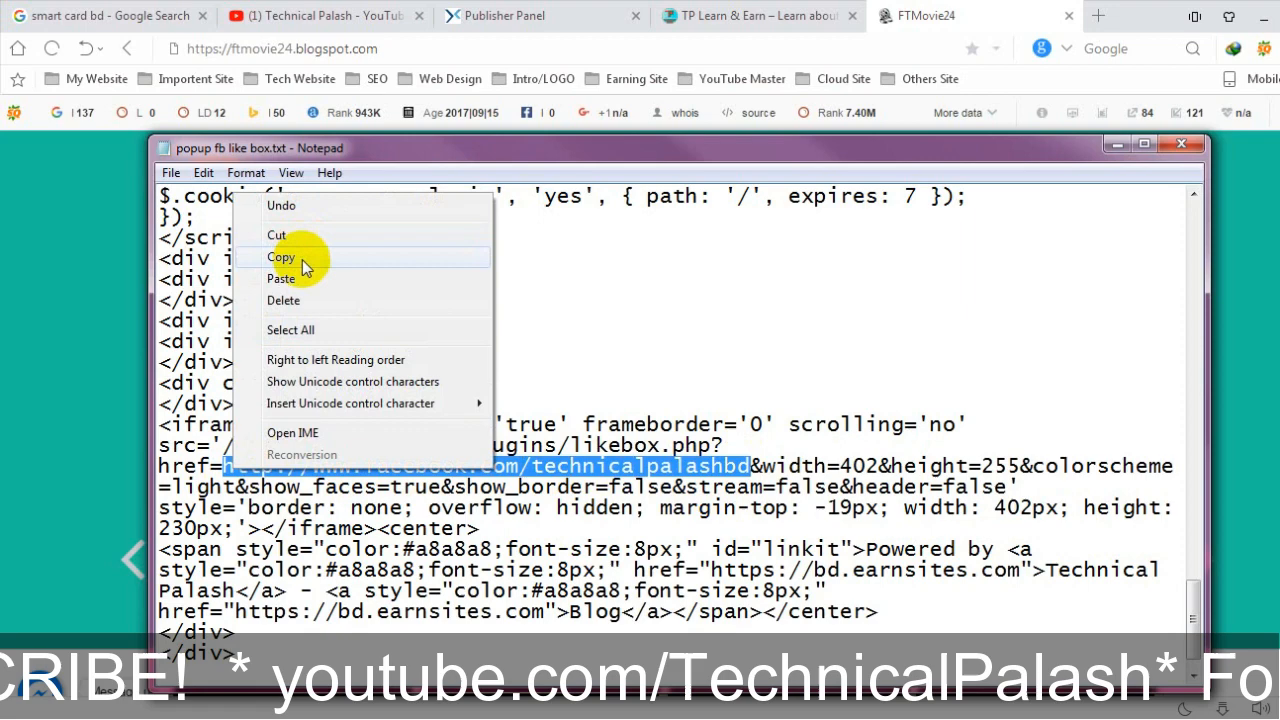
click(281, 257)
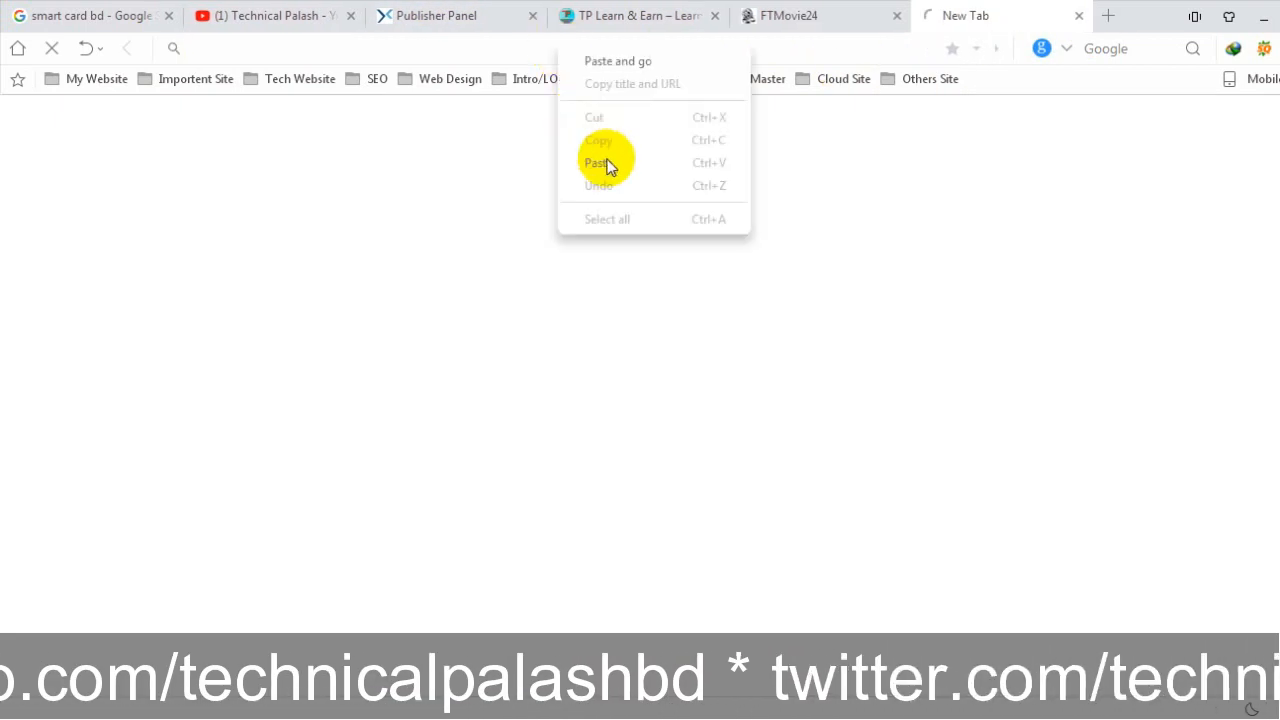
Step: Paste the copied technicalpalashbd page address into the new tab's address bar
click(598, 162)
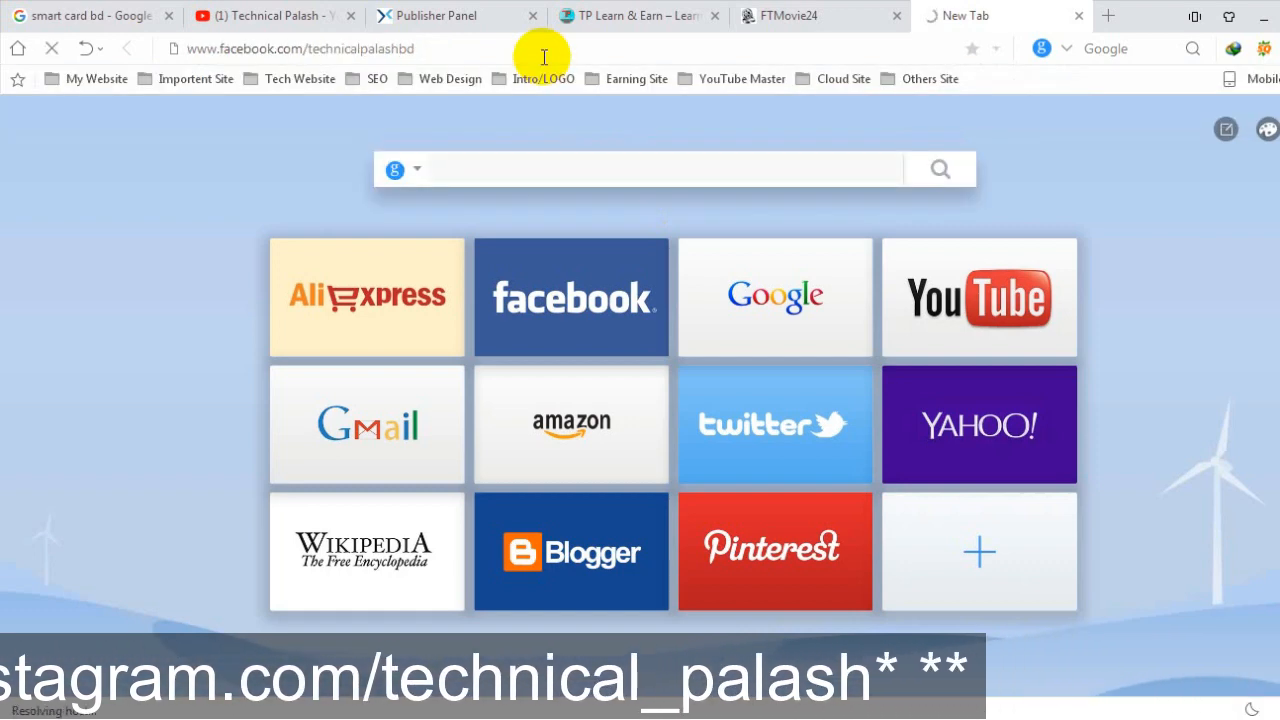
mouse_move(768, 211)
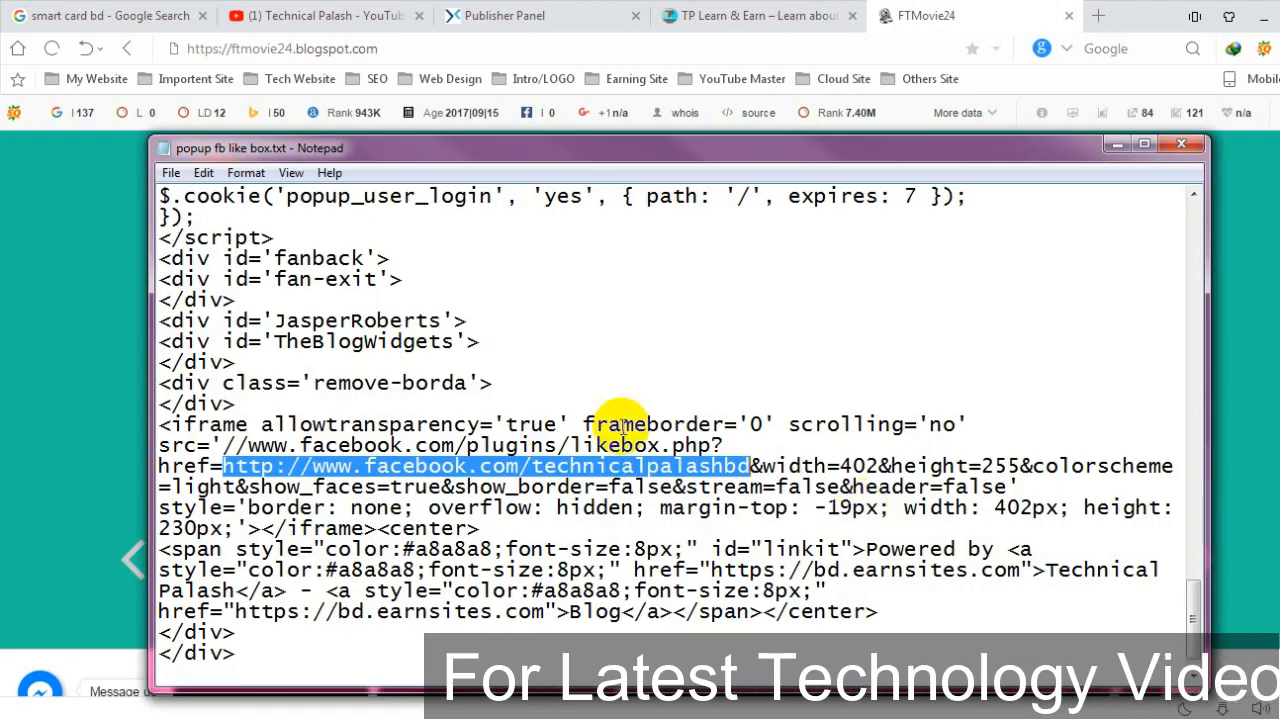
Step: Paste the address back into the like box code, copy all the widget code, then minimize Notepad
right_click(640, 423)
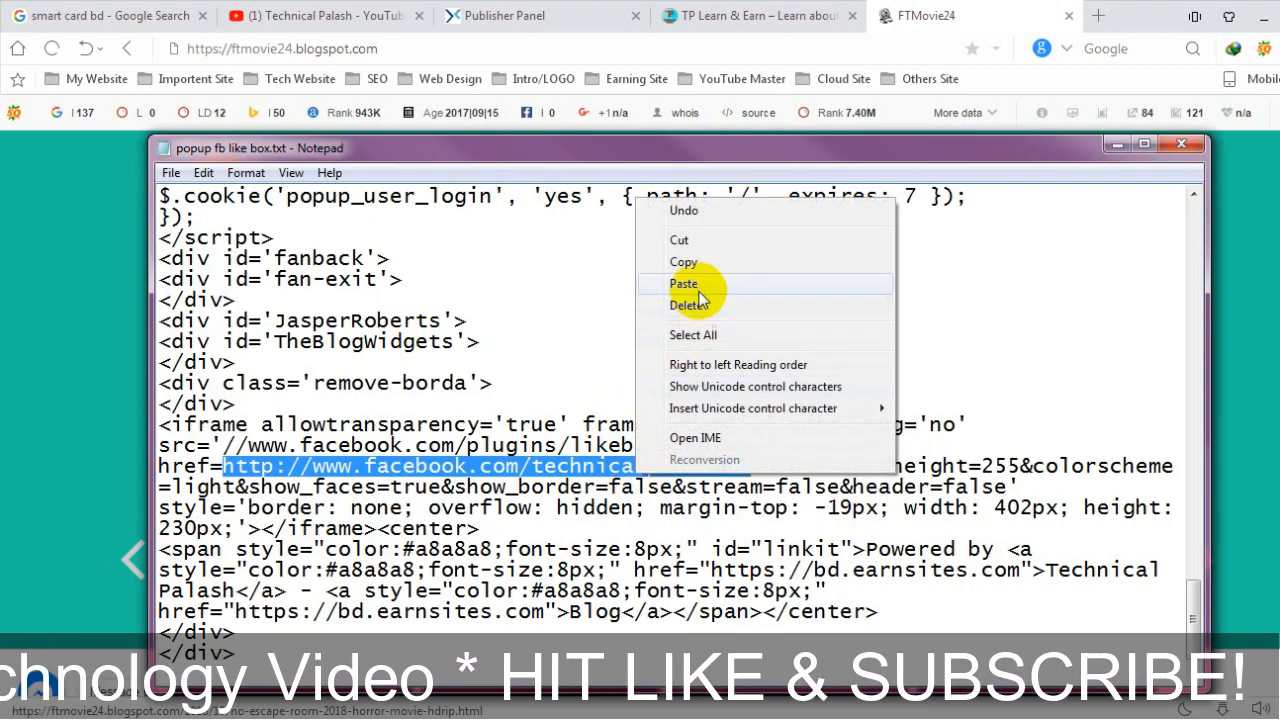
click(683, 283)
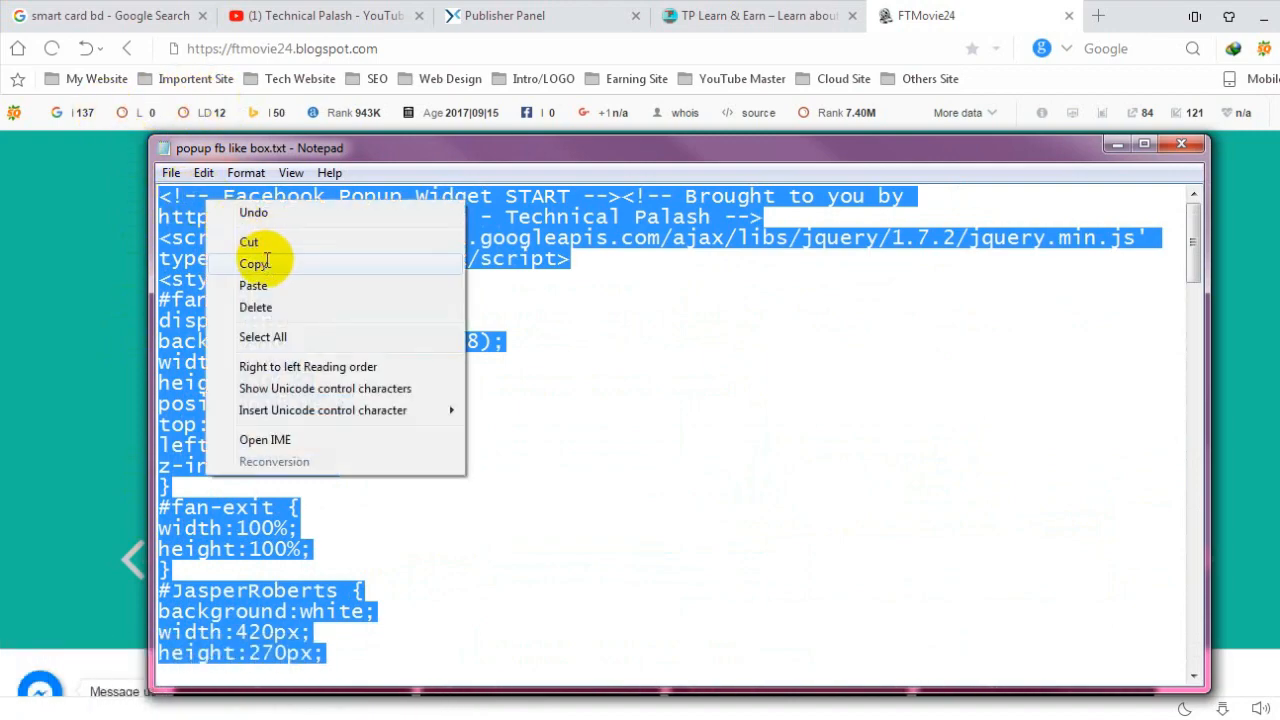
click(254, 263)
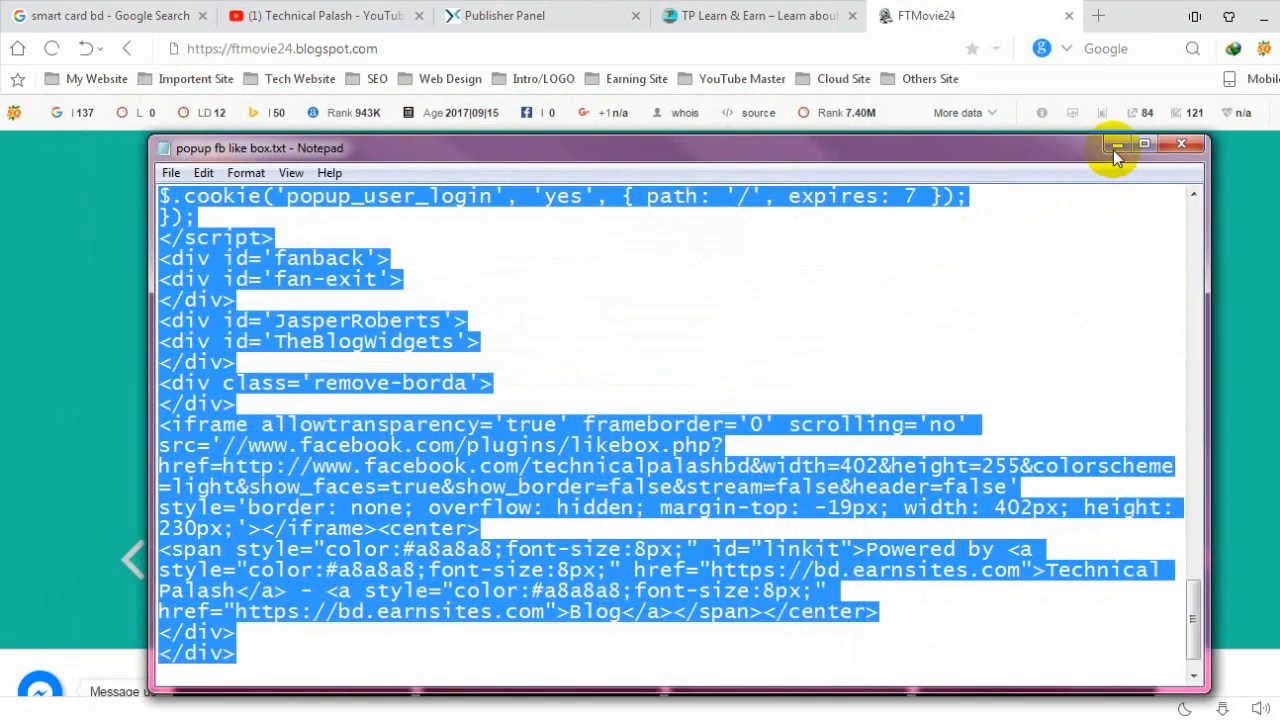
click(1180, 144)
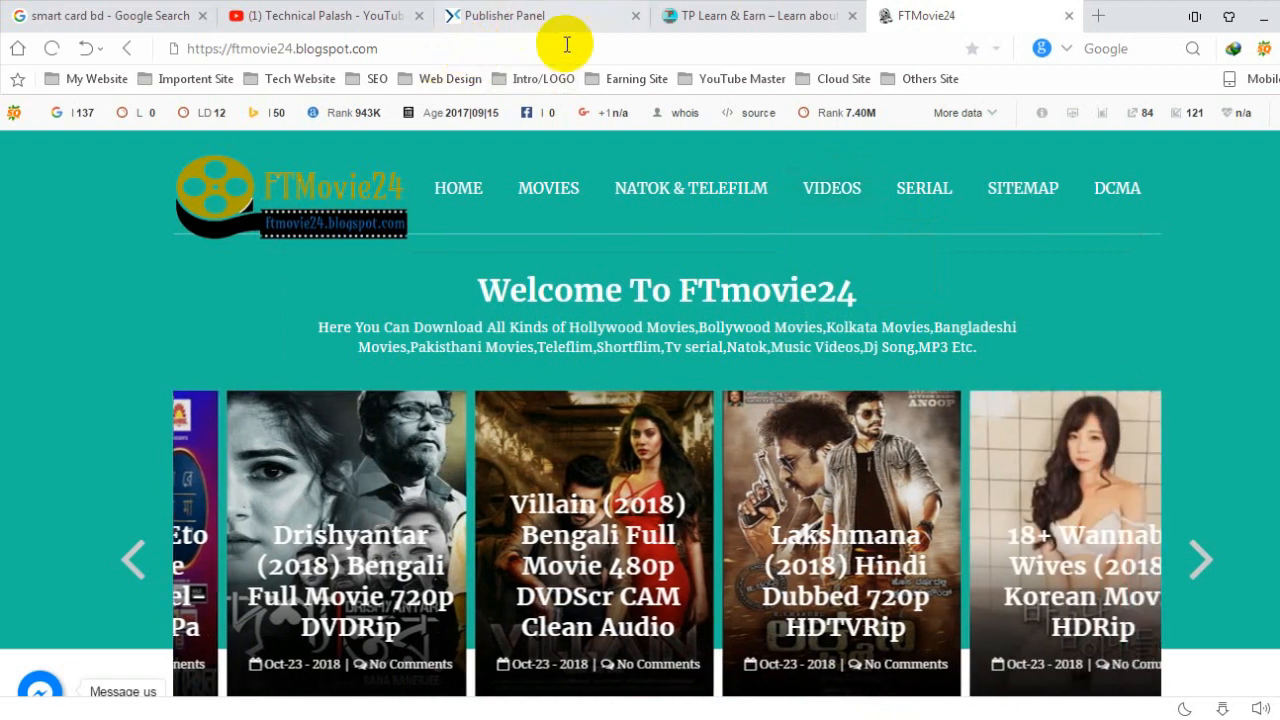
Step: Switch to the Publisher Panel tab and enter the TP Learn & Earn admin address
click(1104, 15)
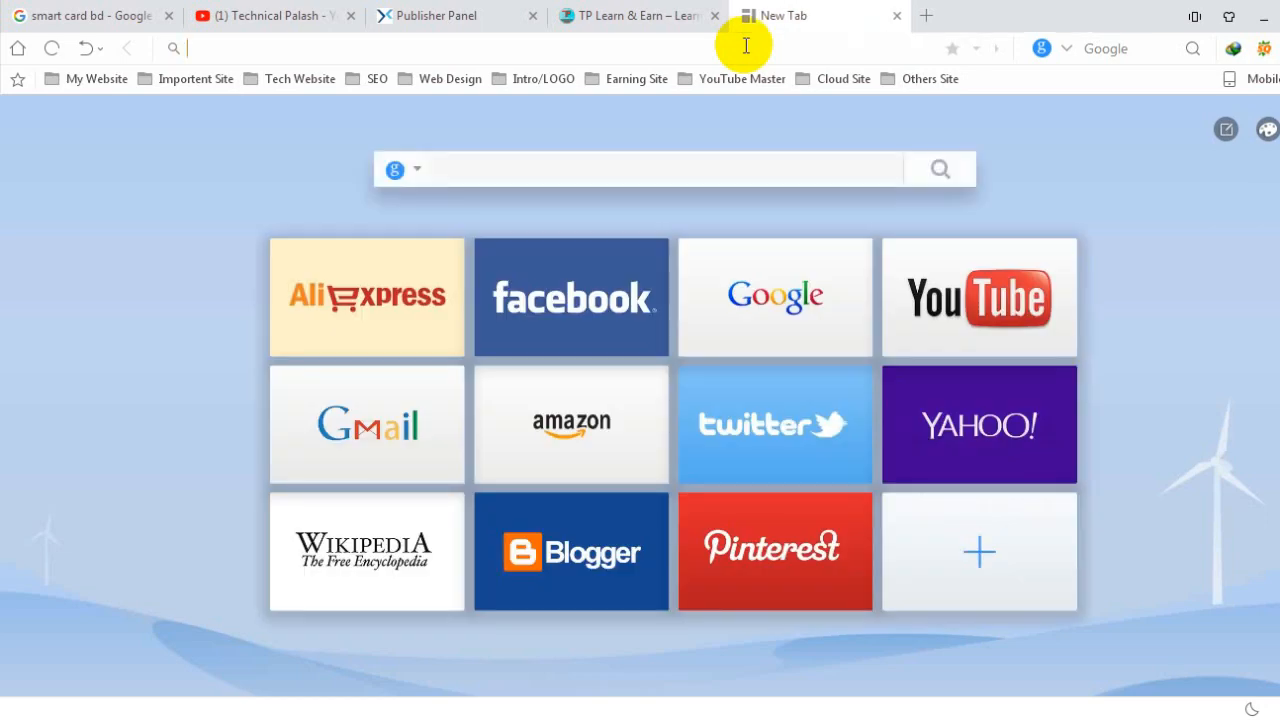
text(bd.earnsites.com/wp-admin/)
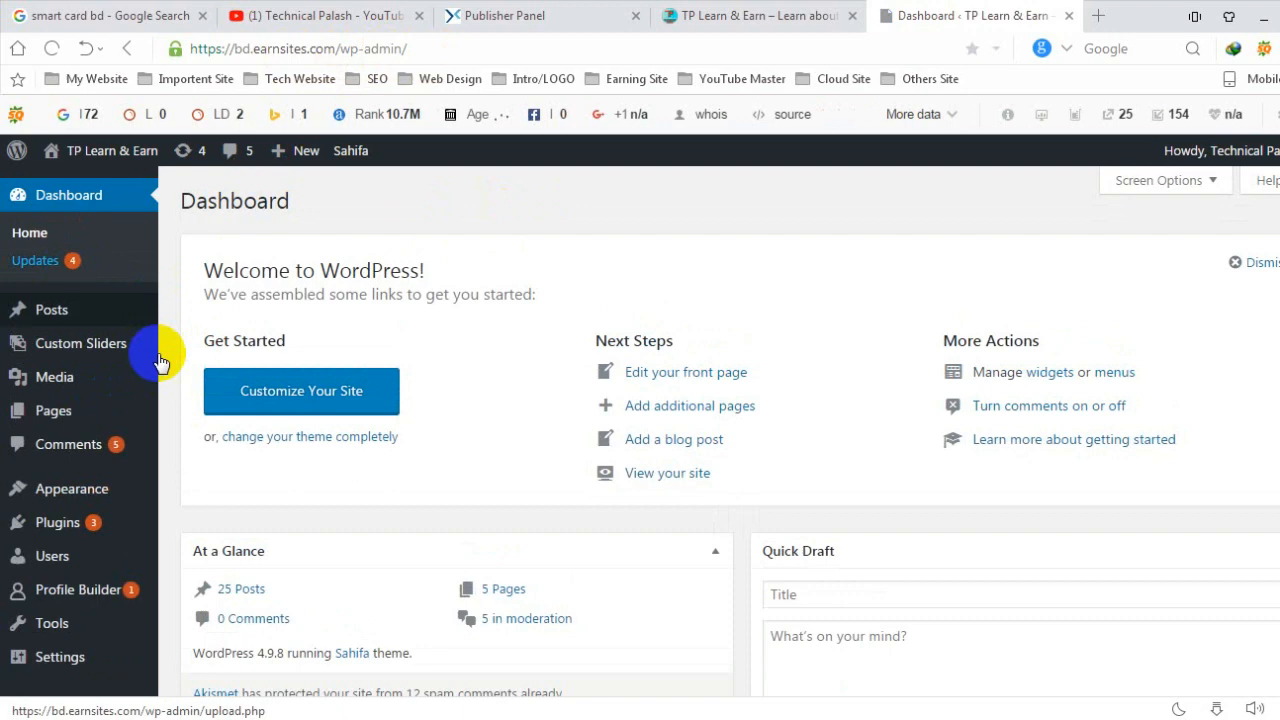
mouse_move(80, 374)
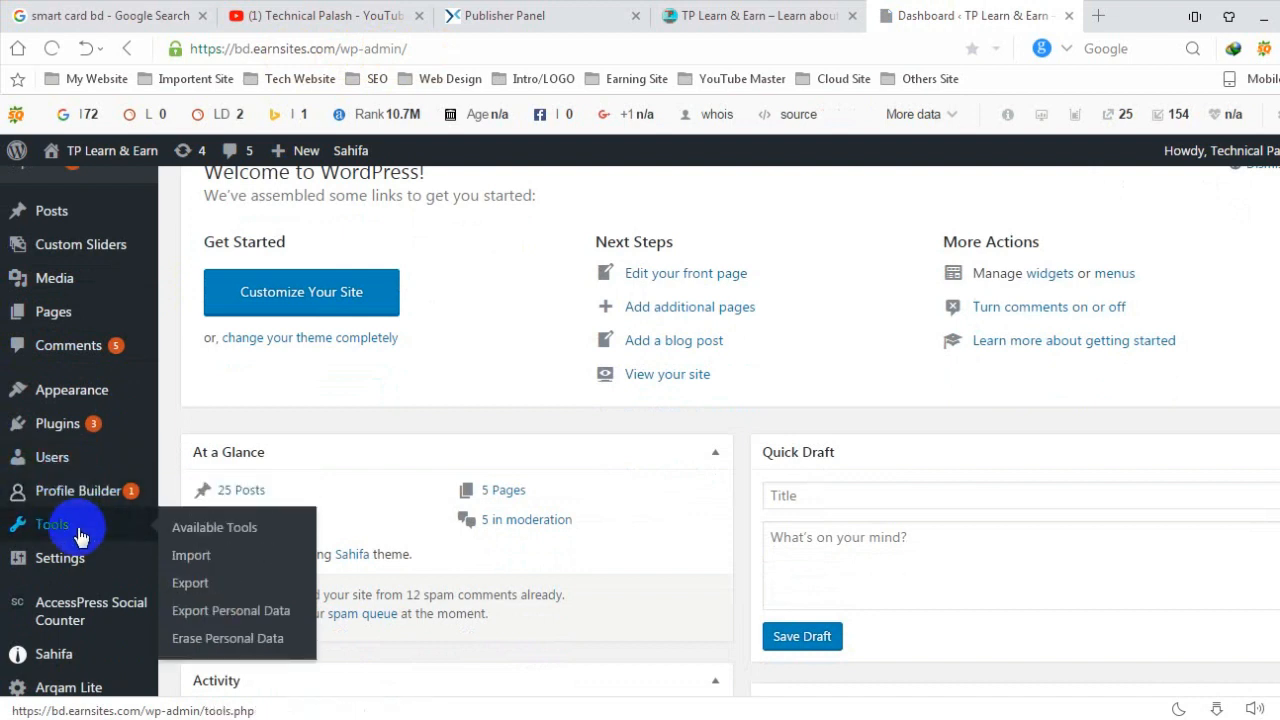
mouse_move(123, 526)
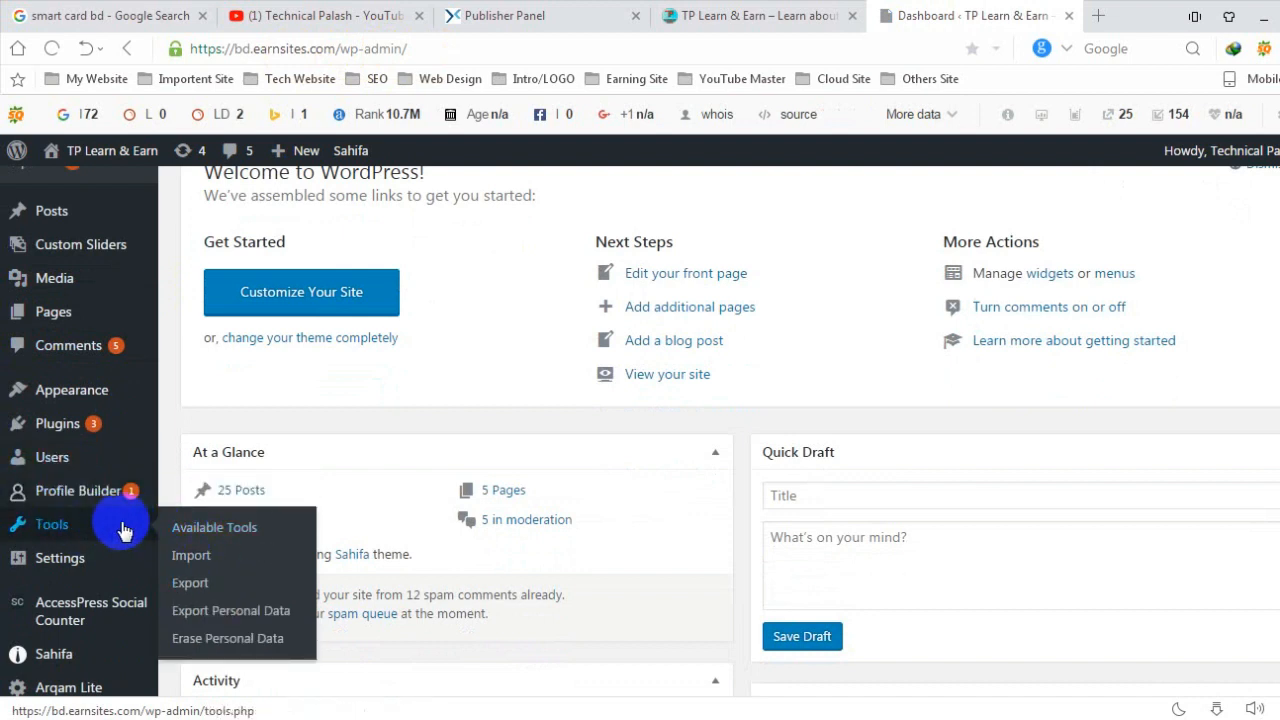
mouse_move(72, 395)
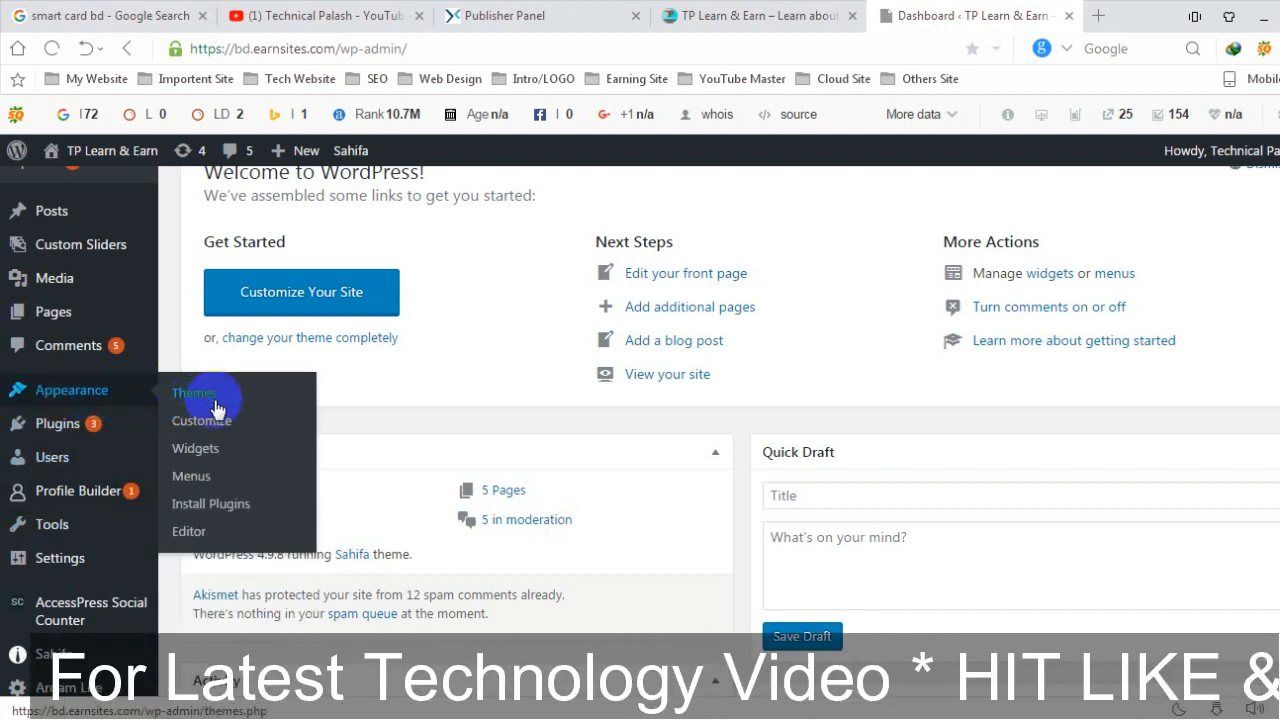
mouse_move(200, 453)
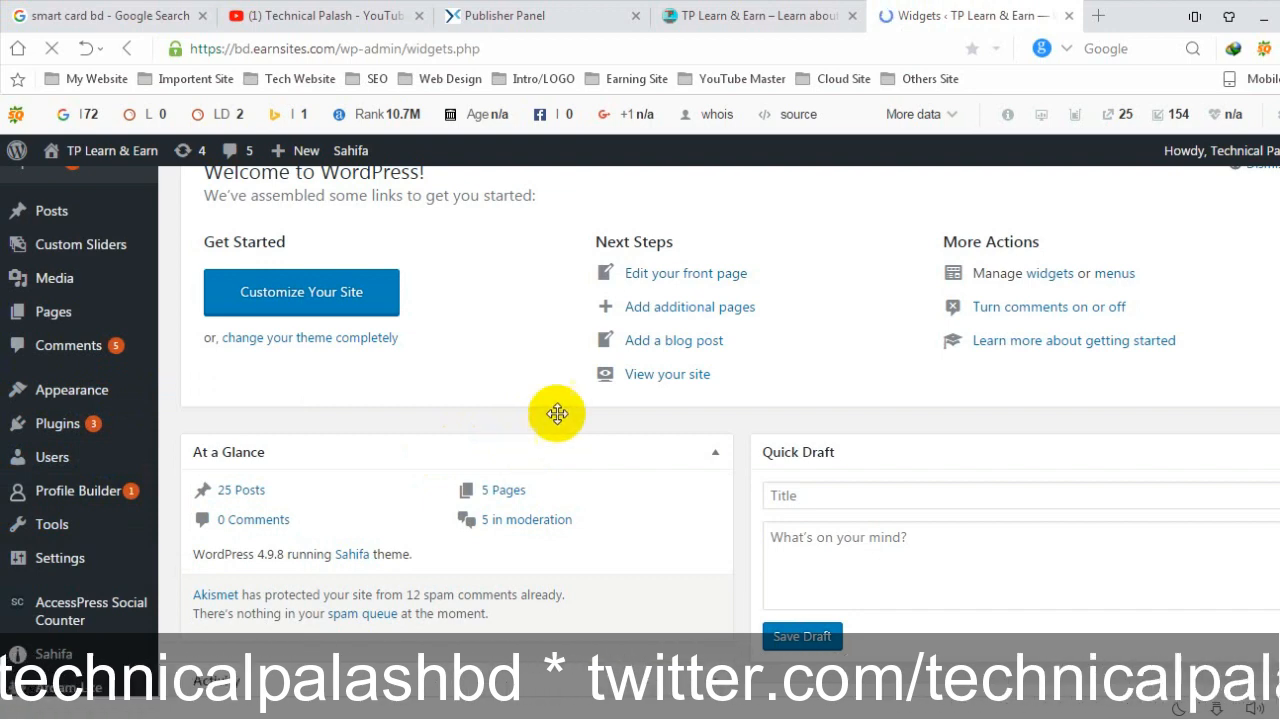
mouse_move(679, 349)
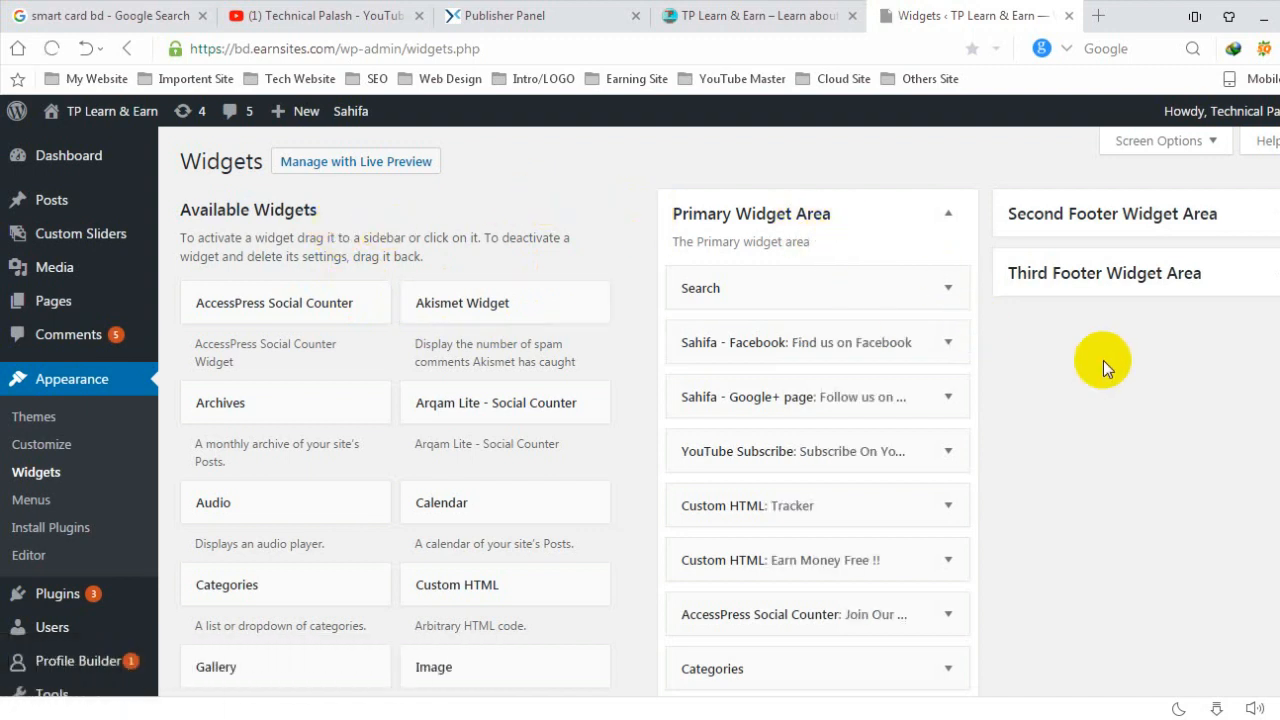
mouse_move(1065, 288)
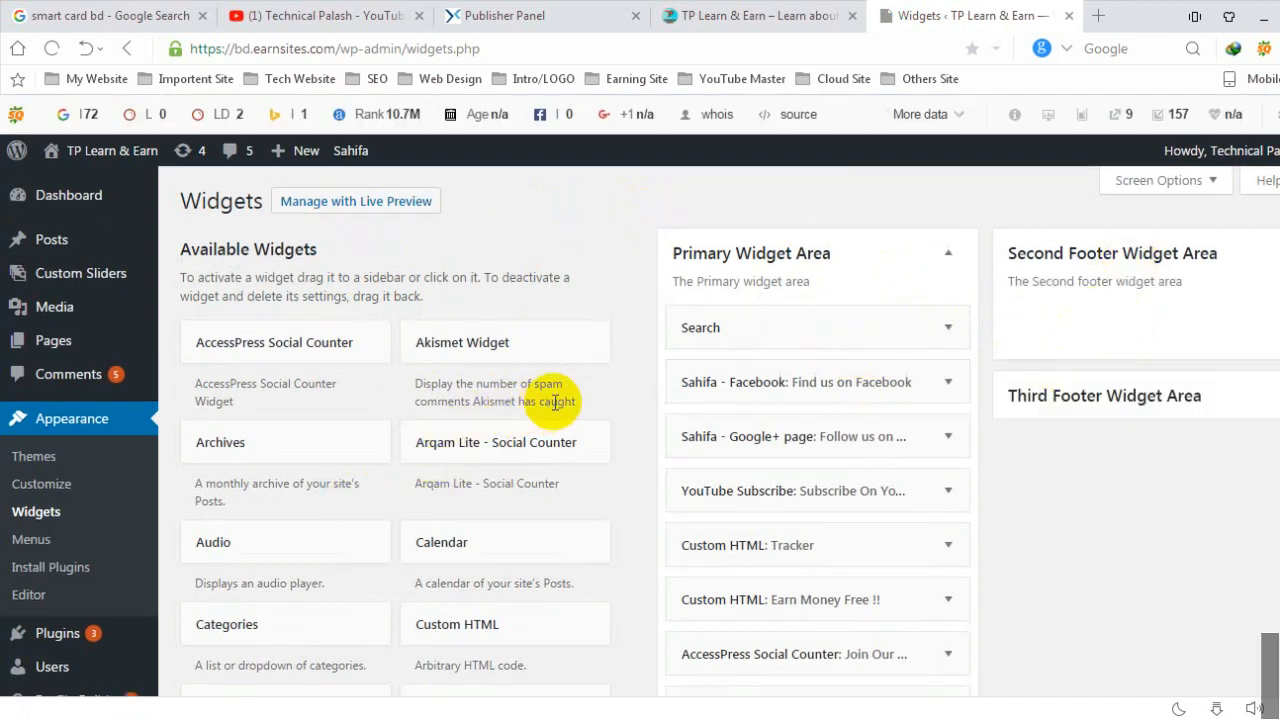
Step: Save a Custom HTML widget with the Facebook popup code in First Footer Widget Area
scroll(down, 3)
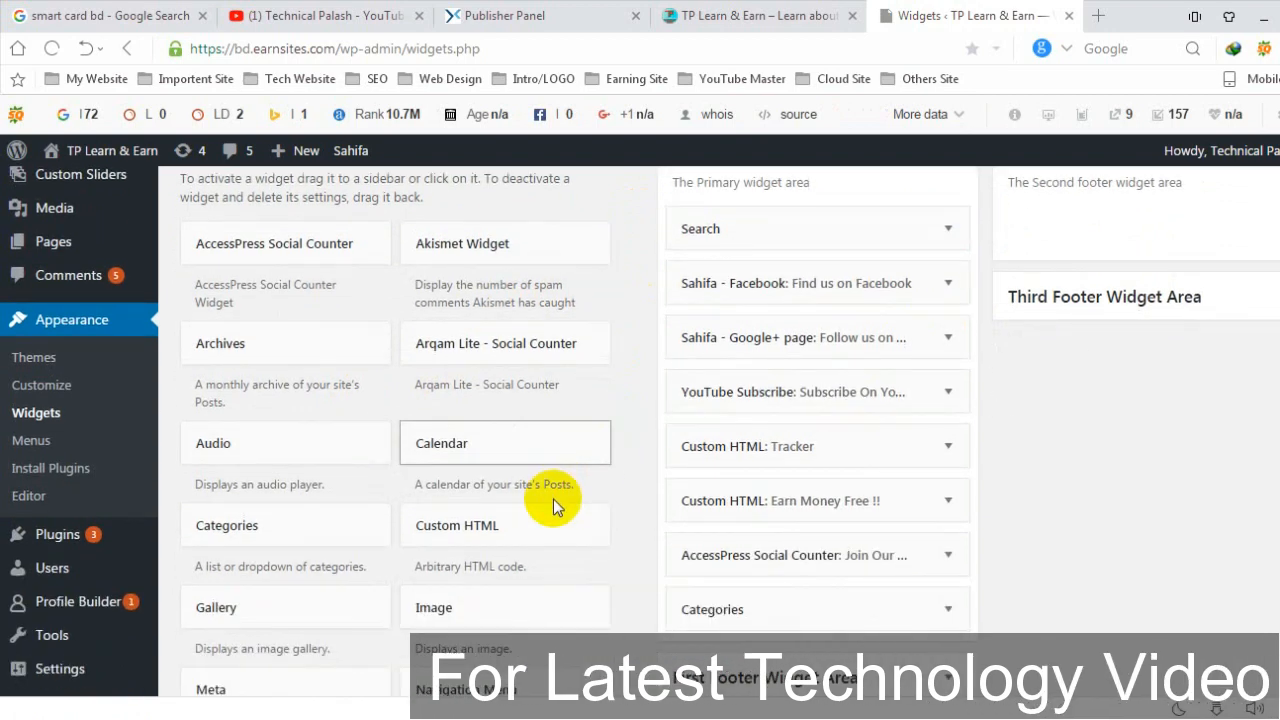
mouse_move(476, 540)
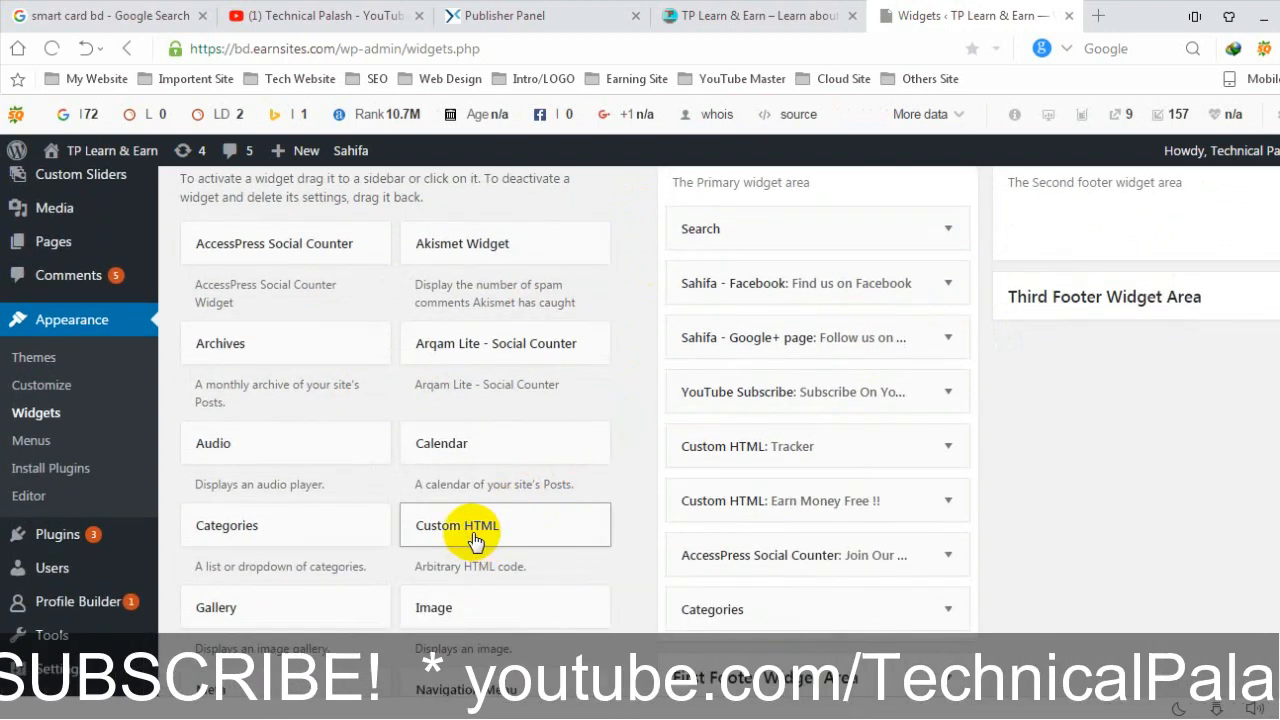
click(475, 525)
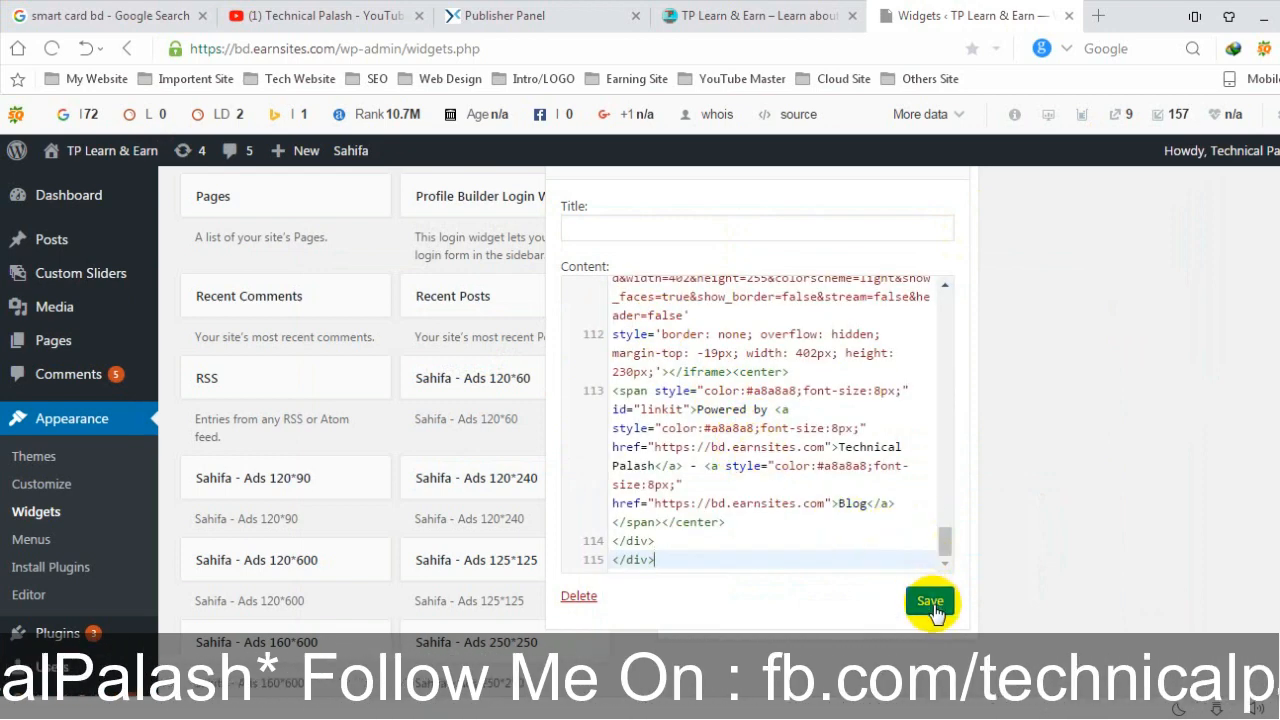
click(929, 600)
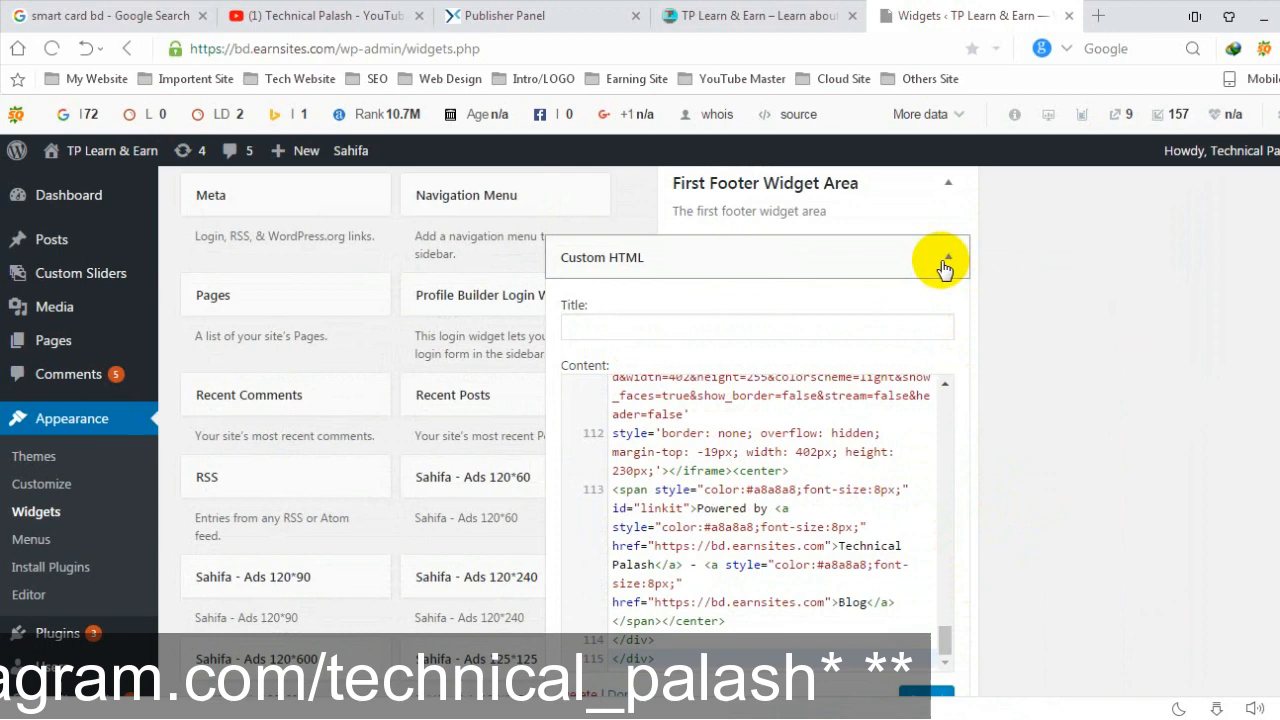
click(944, 260)
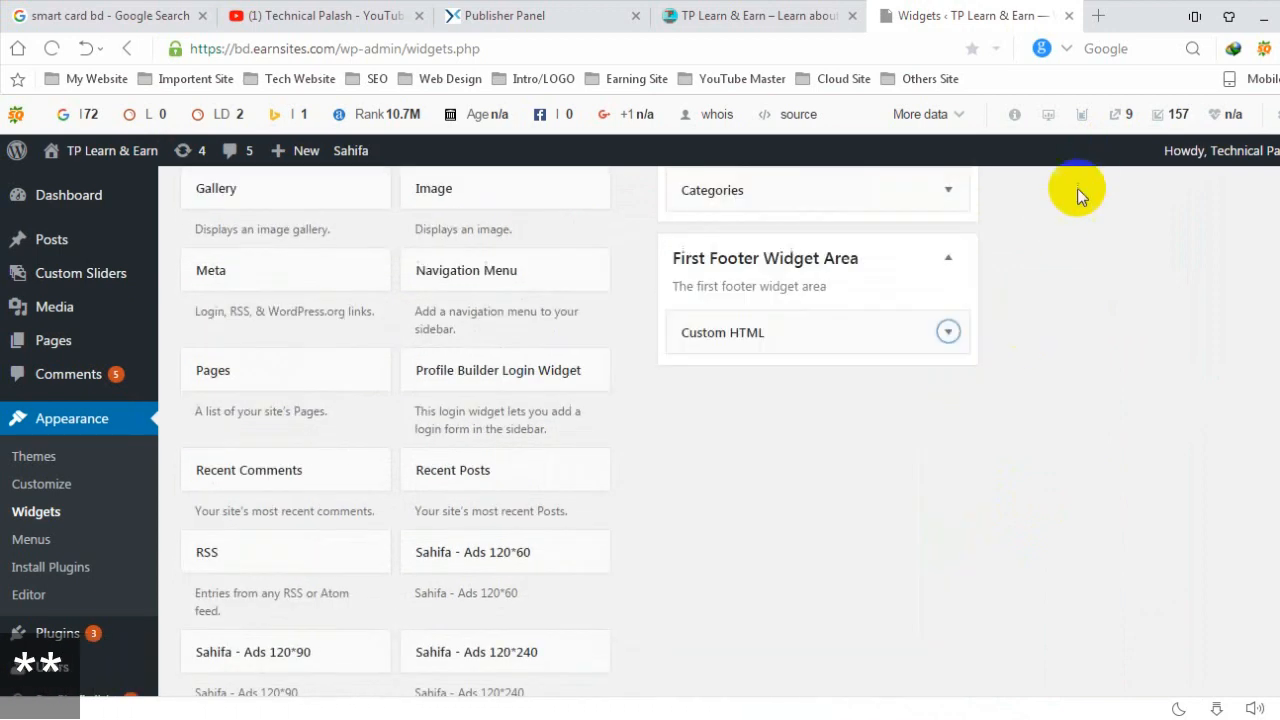
Step: Scroll up the TP Learn & Earn homepage while the Like Page popup loads
scroll(up, 3)
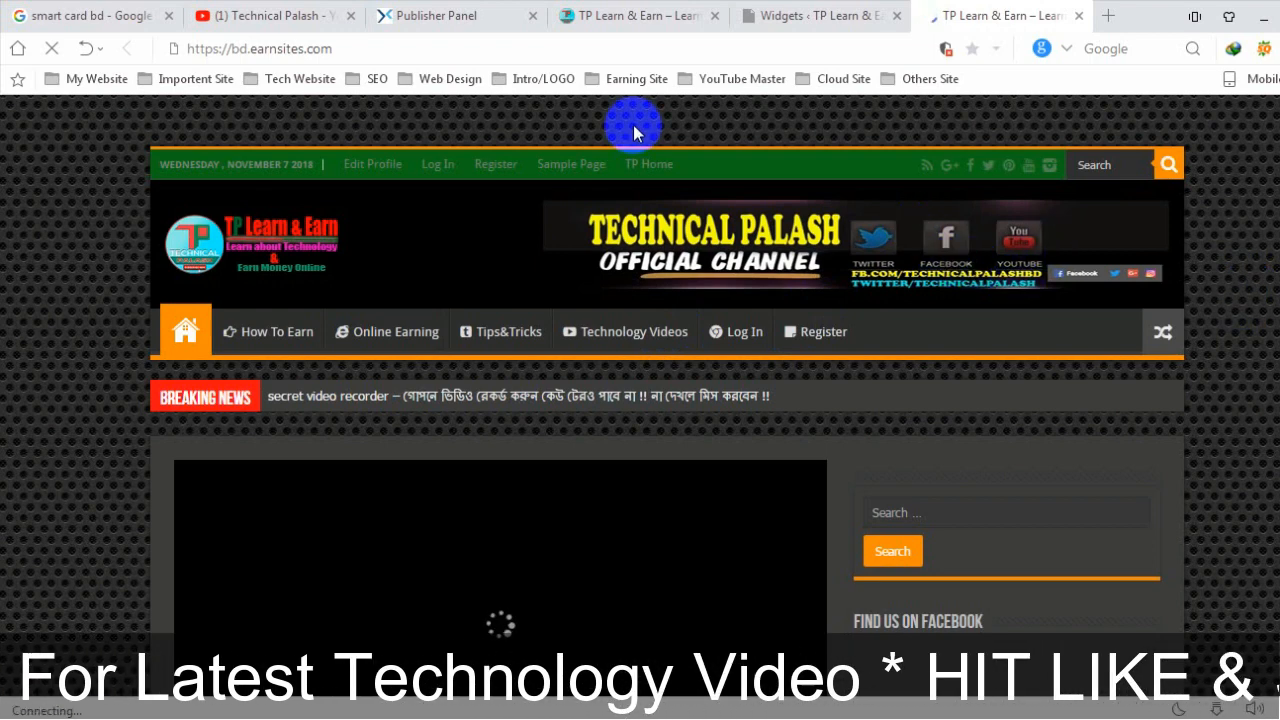
mouse_move(1275, 238)
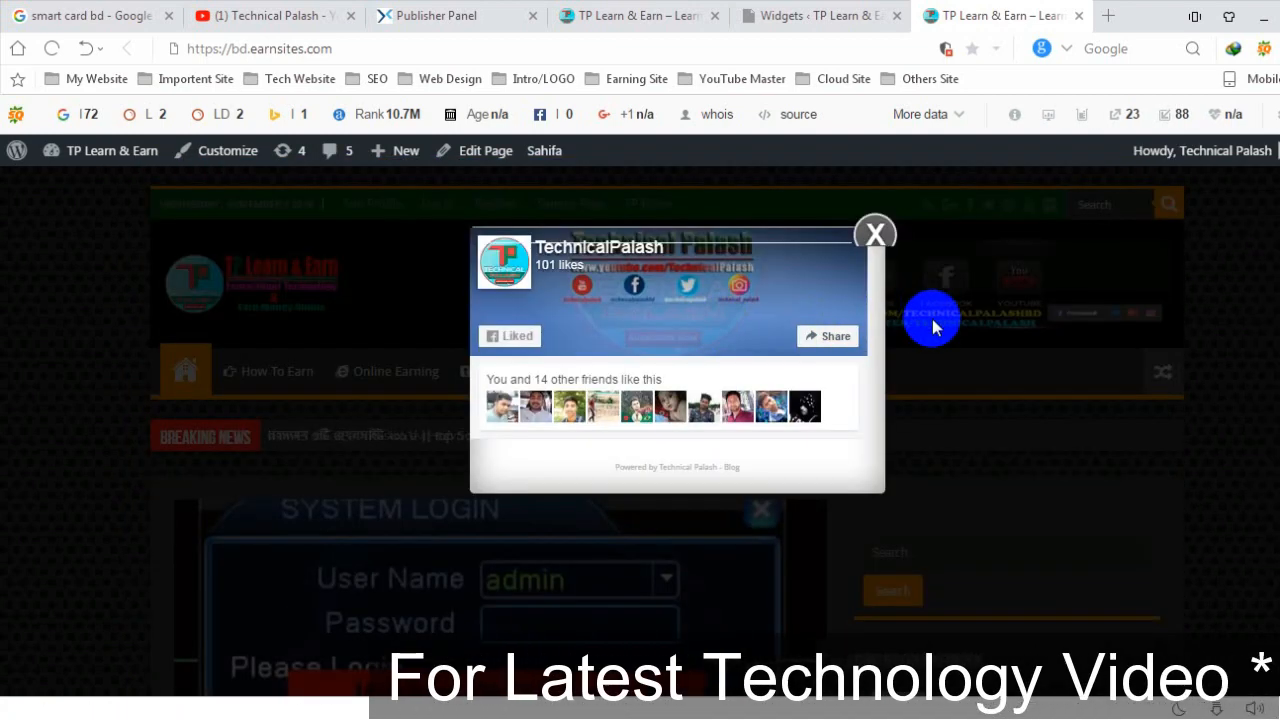
mouse_move(963, 342)
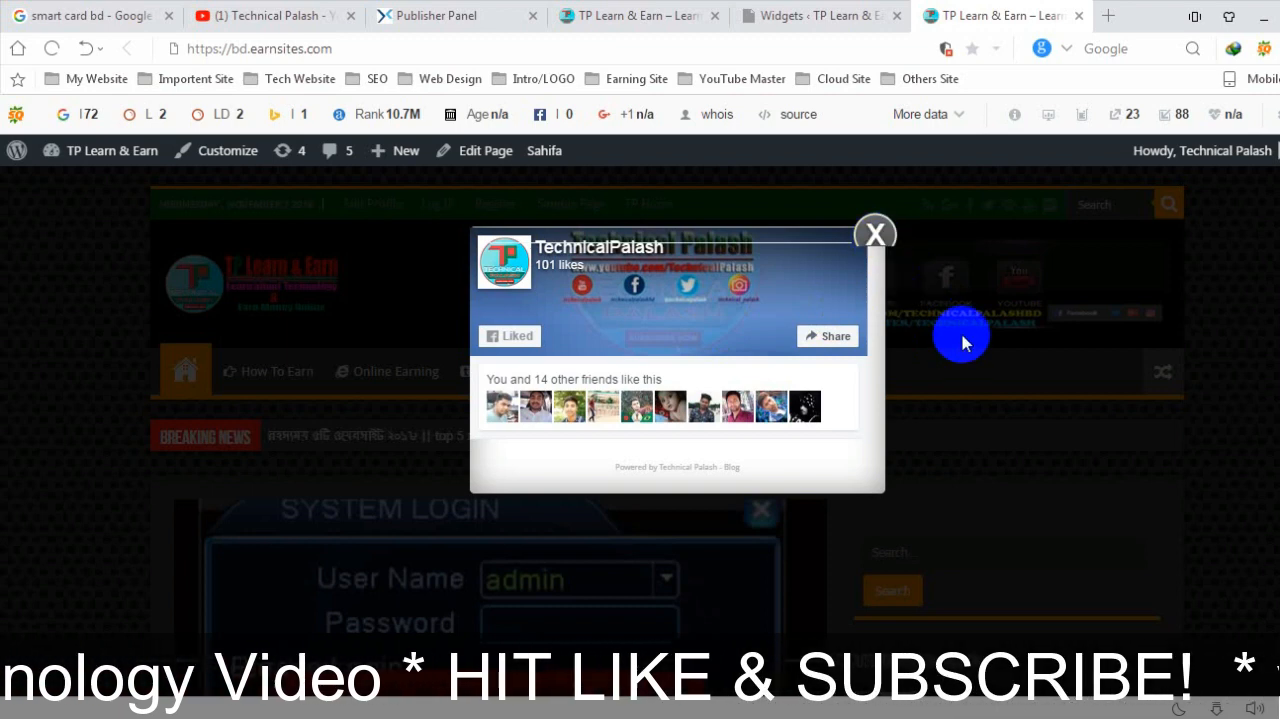
mouse_move(968, 301)
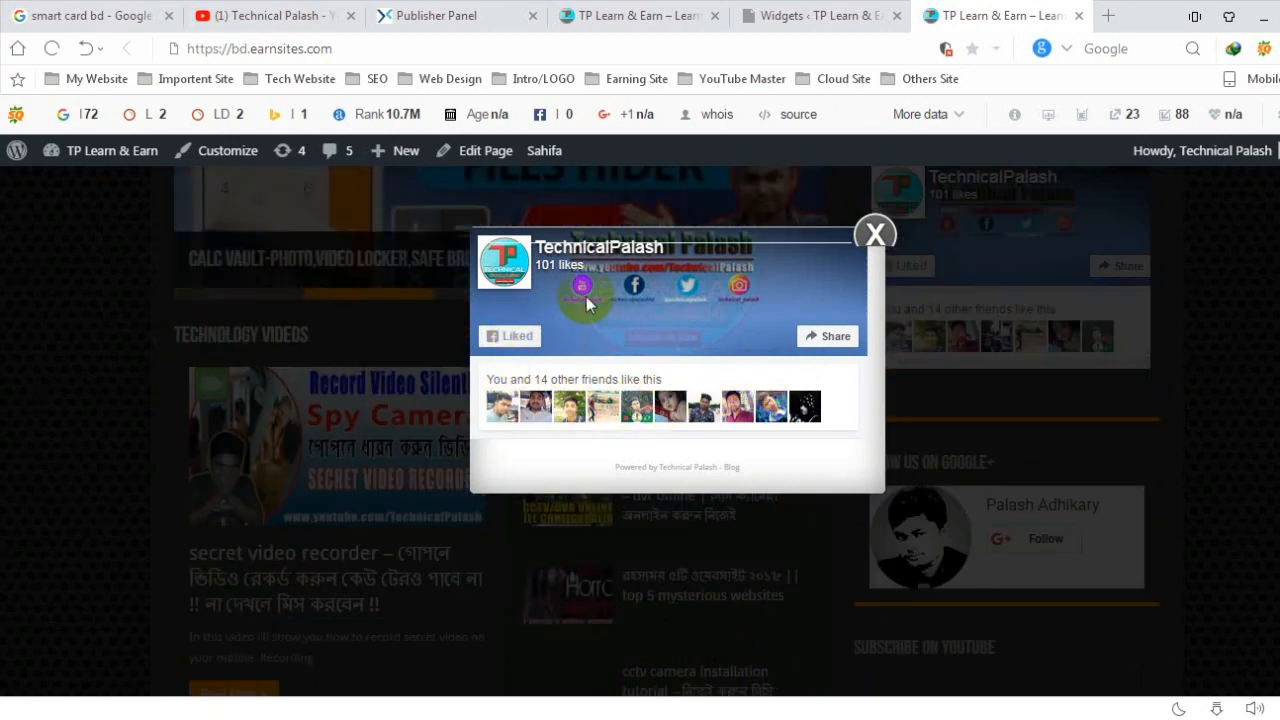
mouse_move(875, 235)
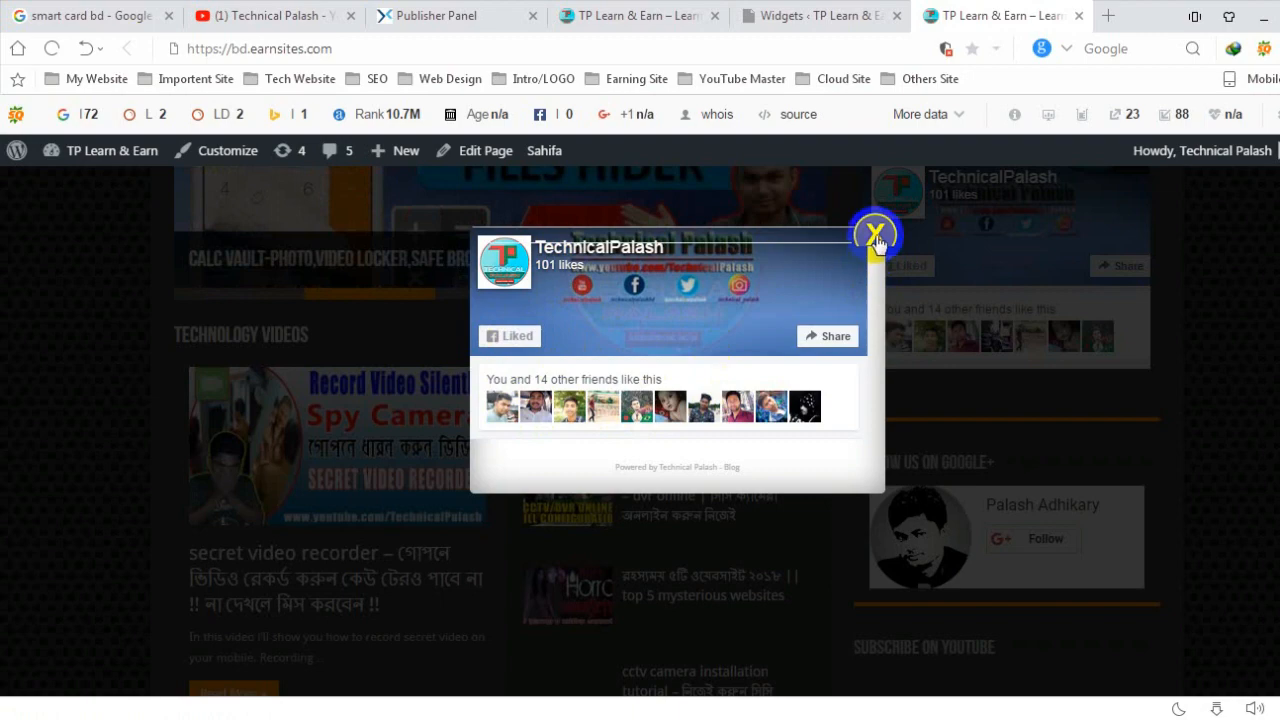
Step: Close the TechnicalPalash Like Page popup and scroll through the homepage
click(873, 233)
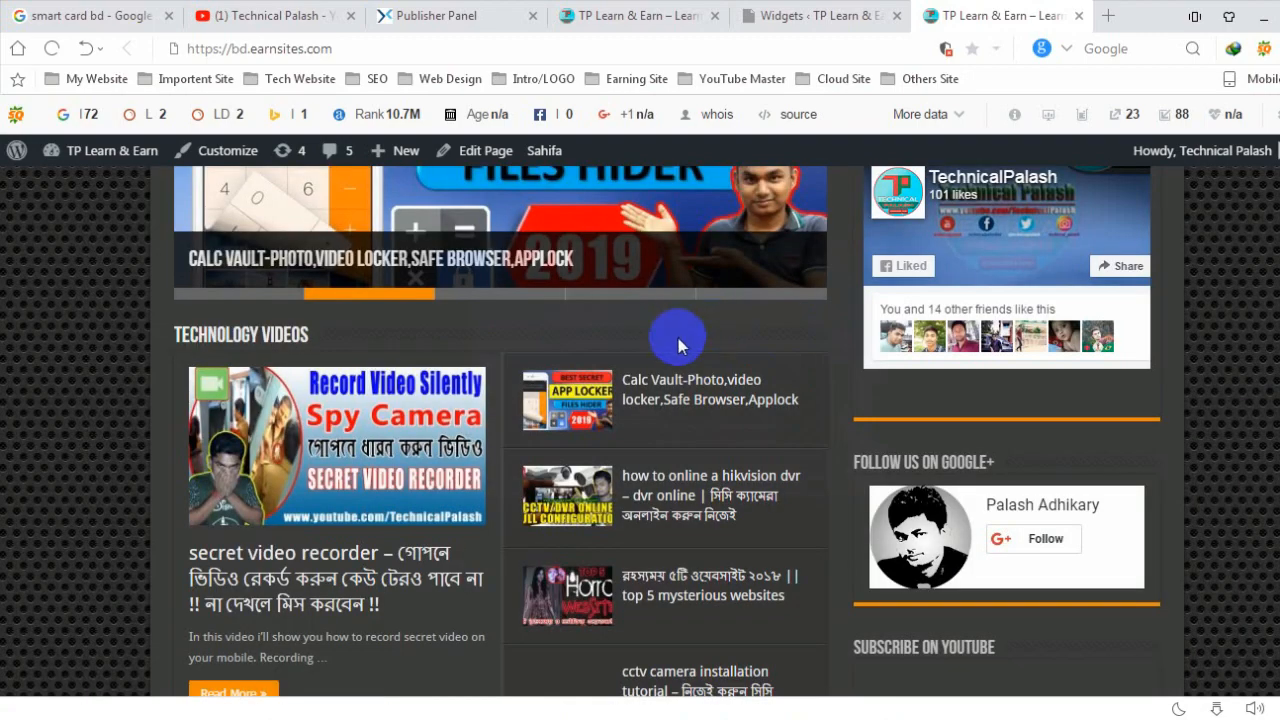
scroll(down, 3)
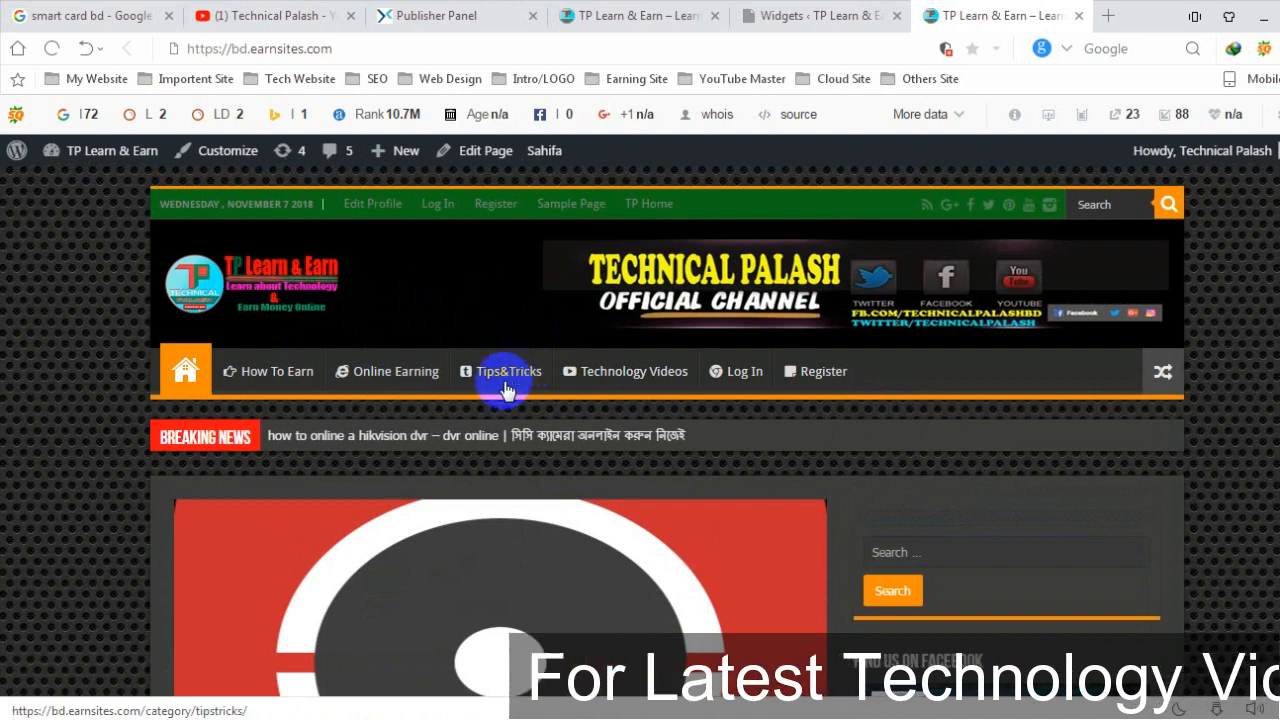
mouse_move(450, 335)
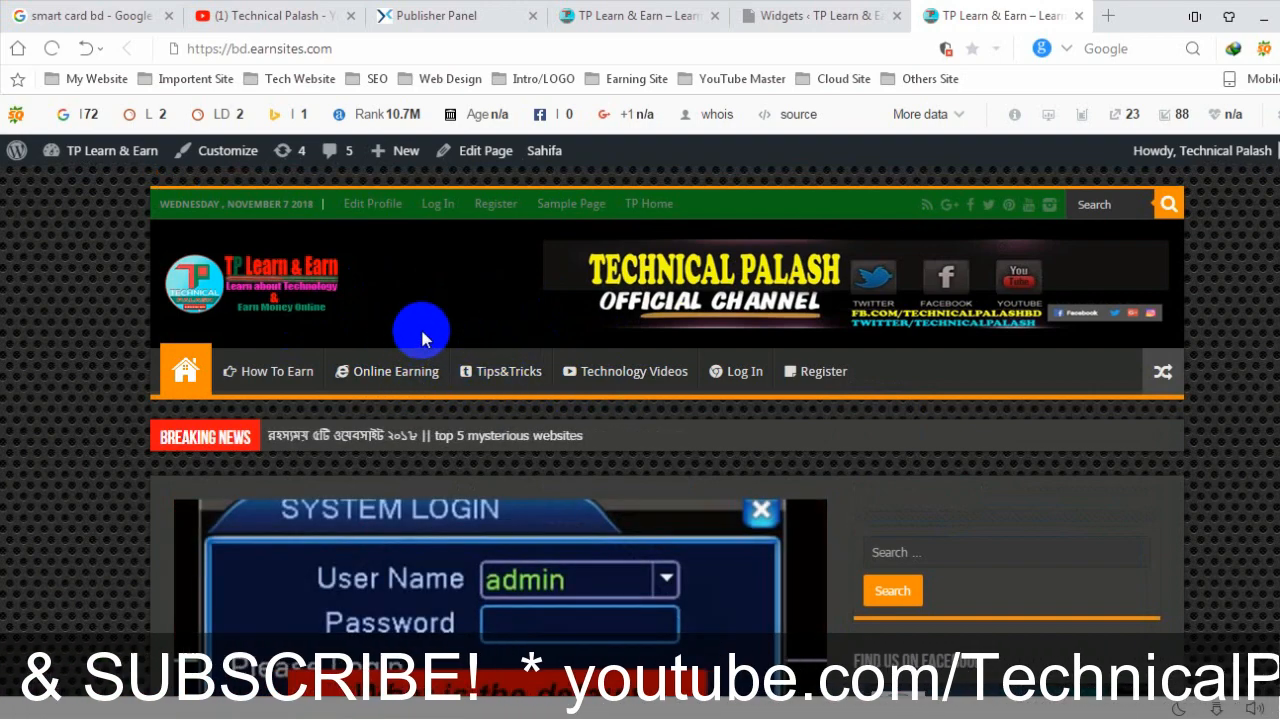
scroll(down, 3)
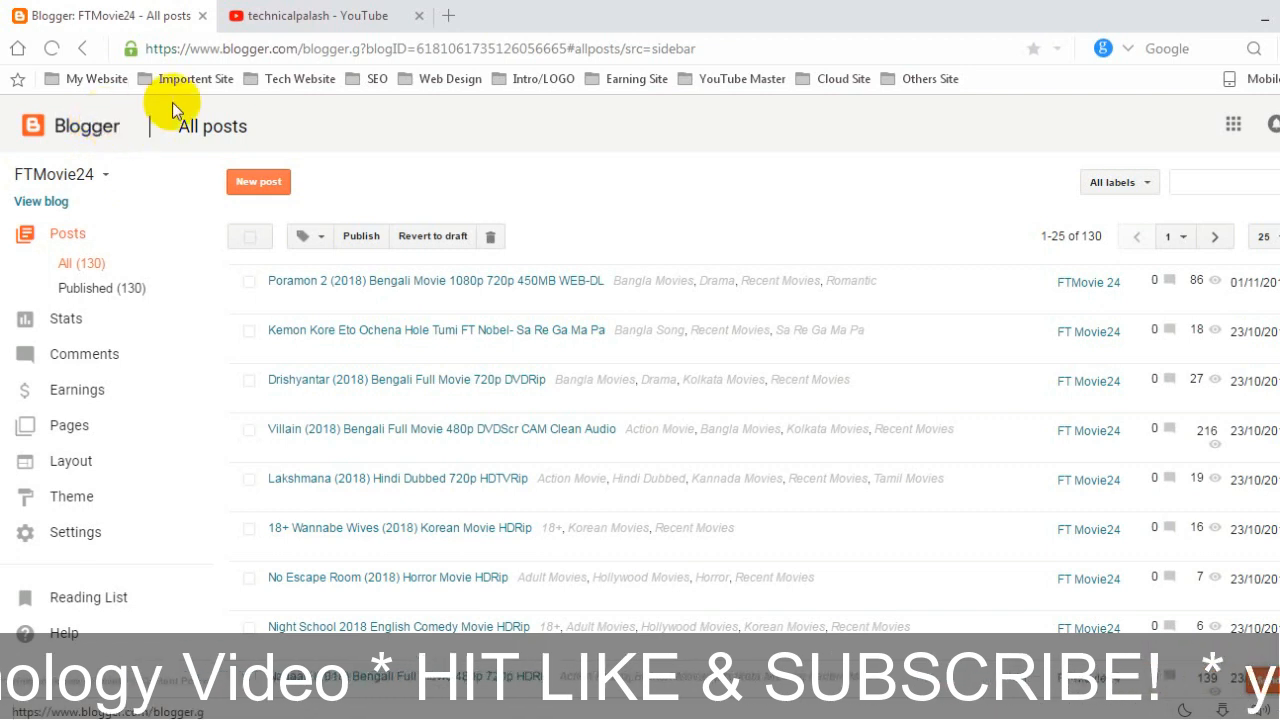
mouse_move(108, 220)
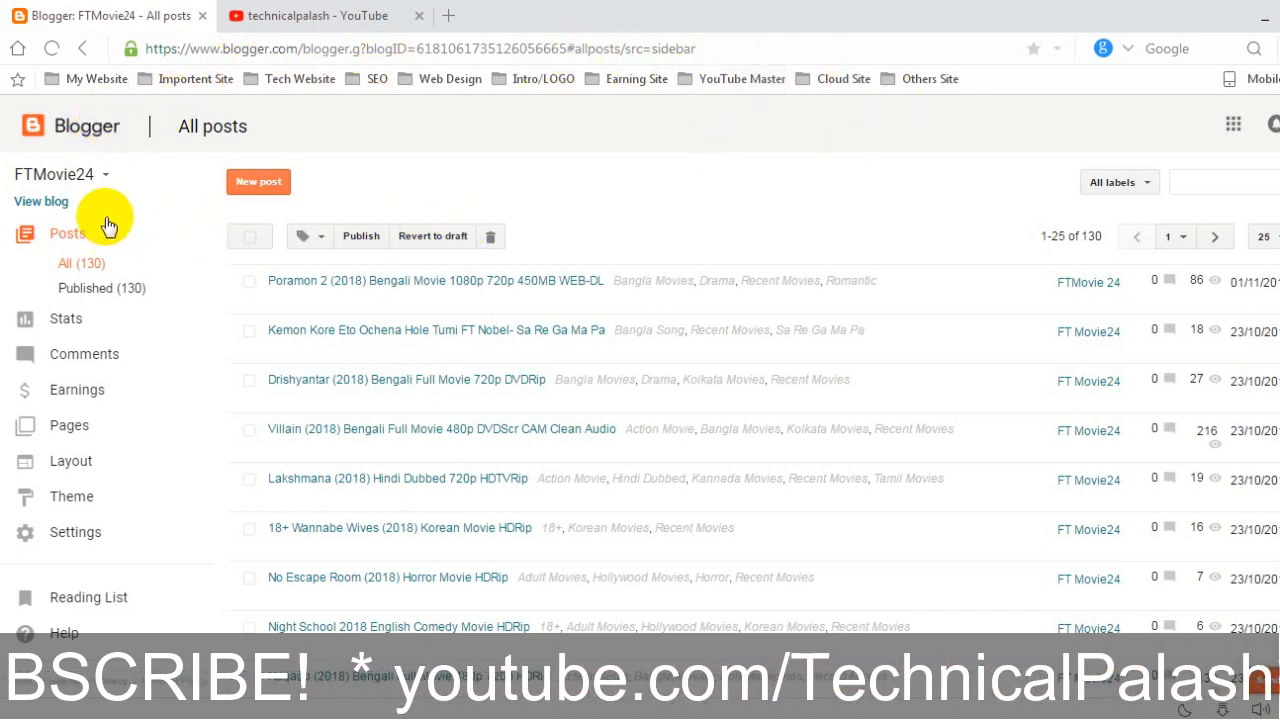
Step: Open Blogger's blog list and pick FTMovie24
click(62, 174)
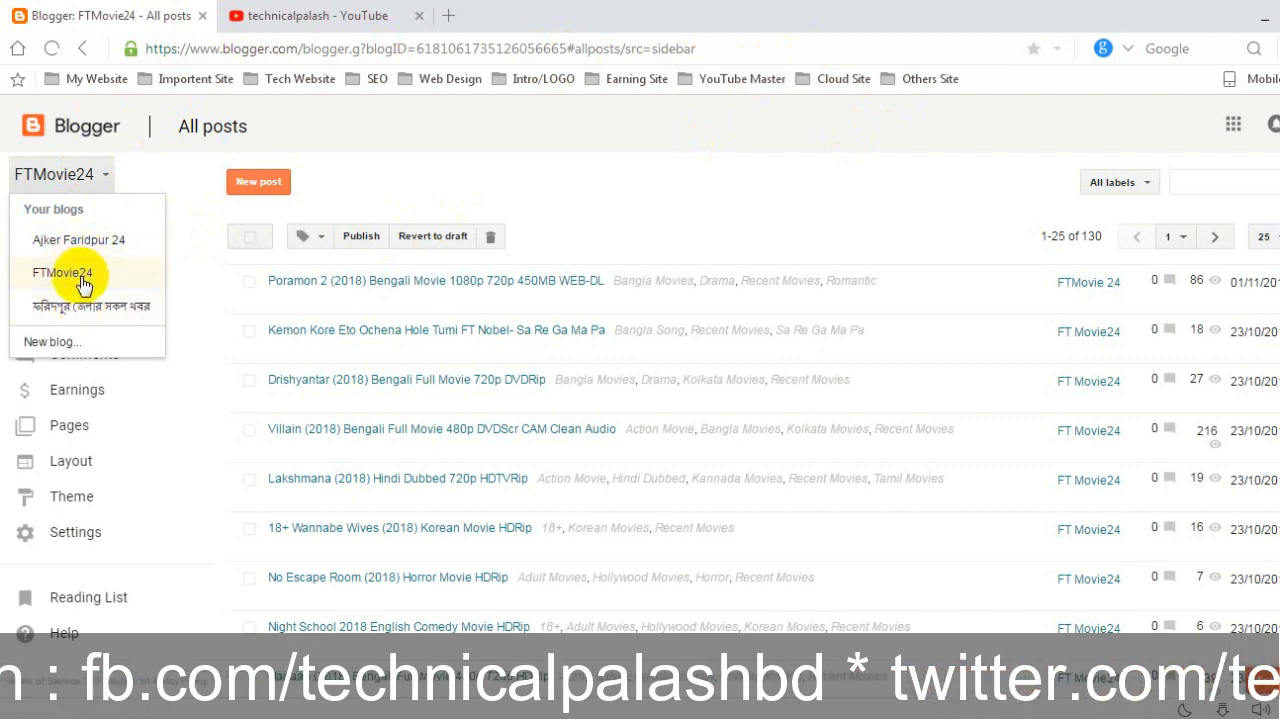
click(60, 273)
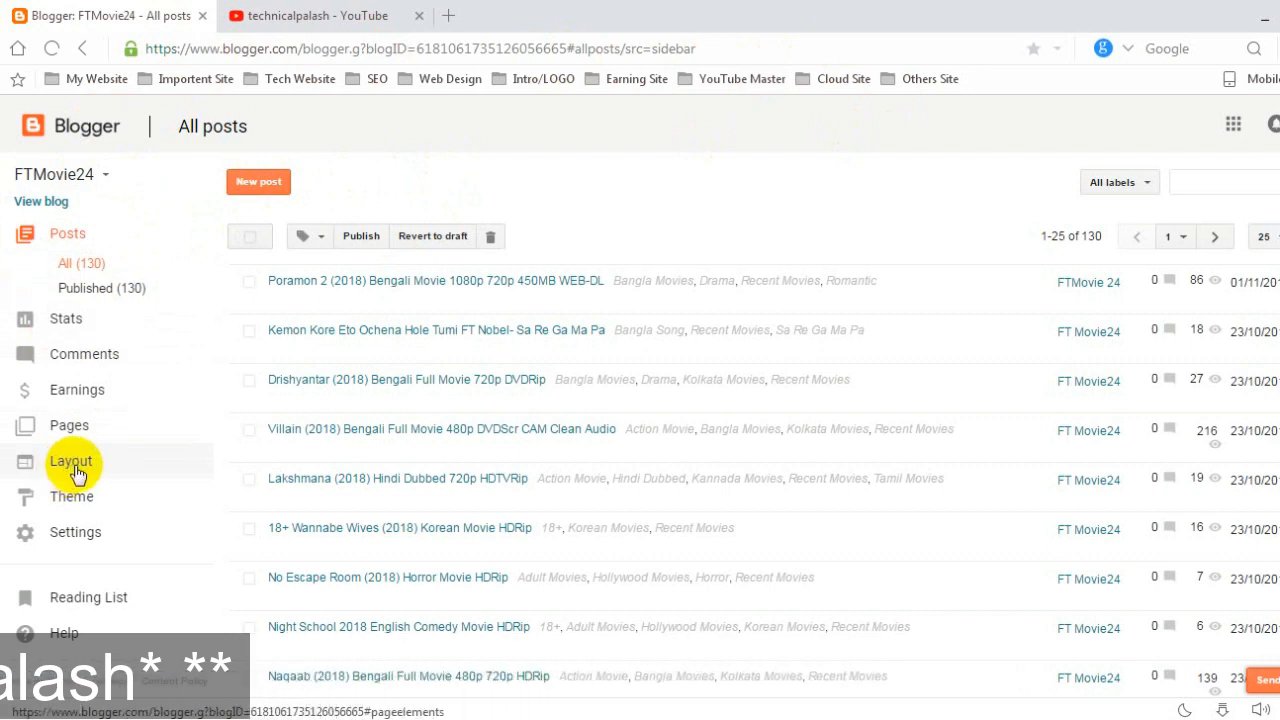
Step: Open the FTMovie24 Layout page and scroll down to the Footer Sections
click(71, 462)
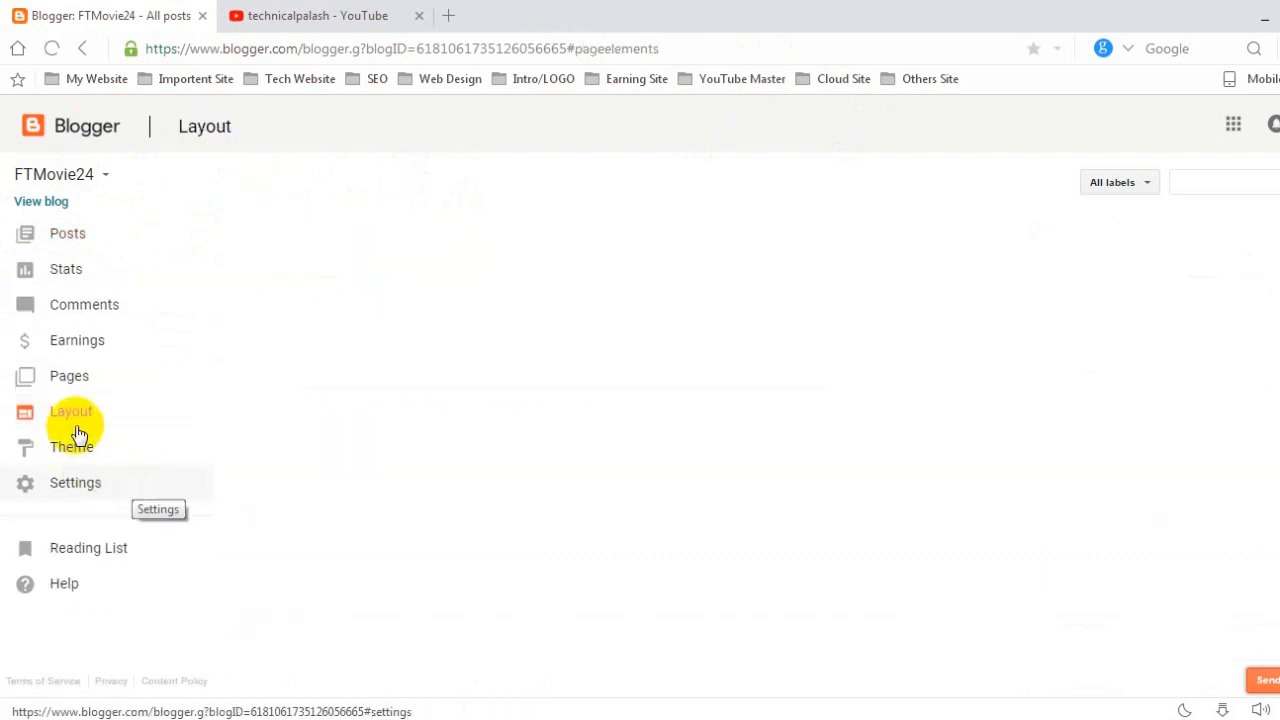
click(71, 411)
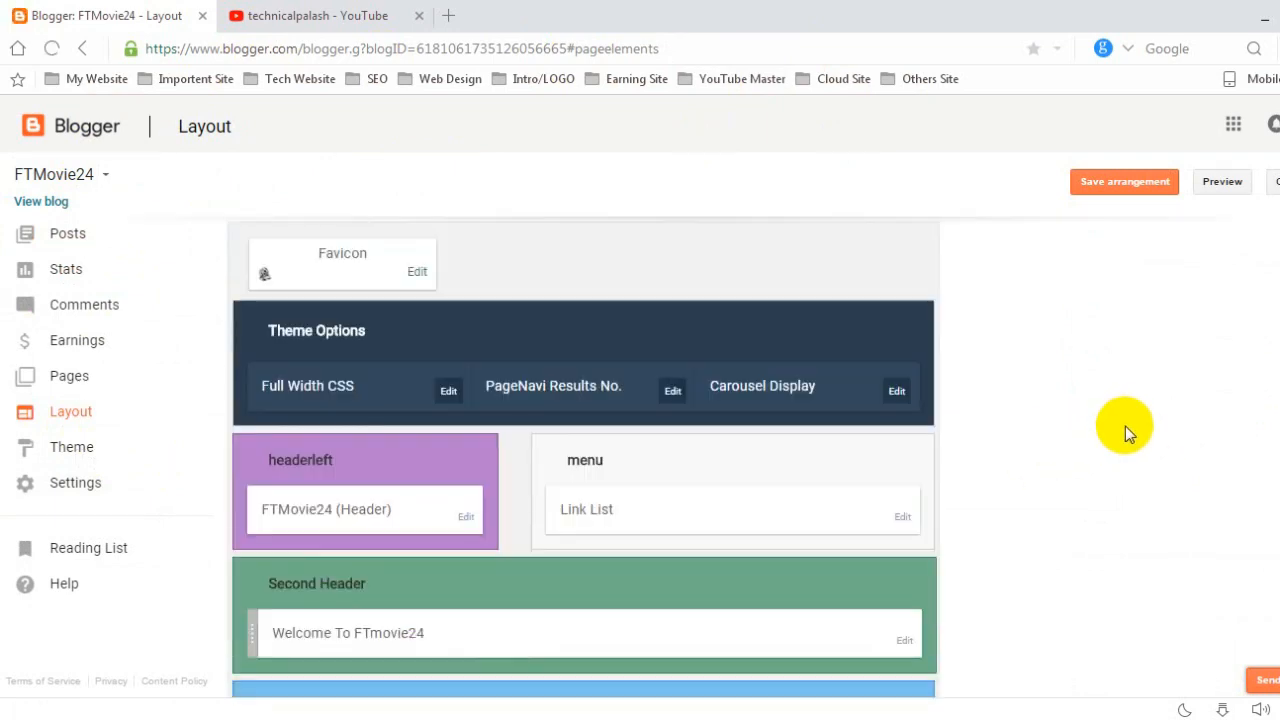
scroll(down, 3)
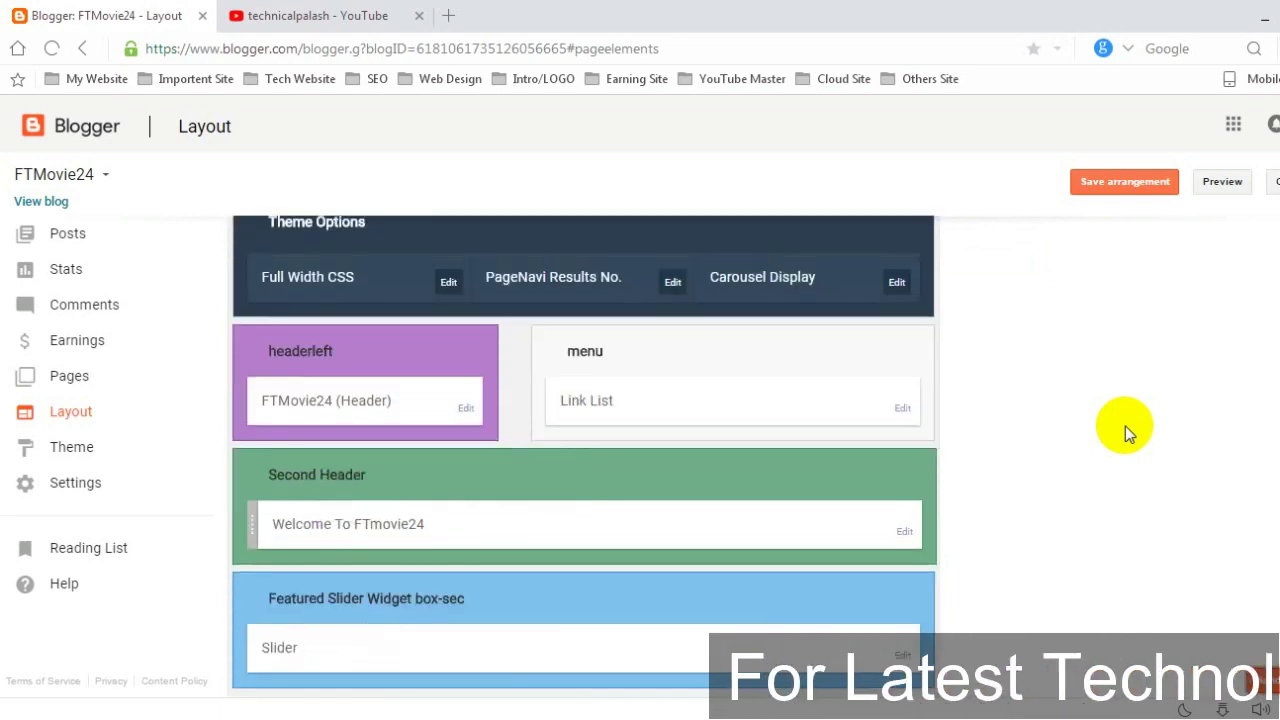
scroll(down, 3)
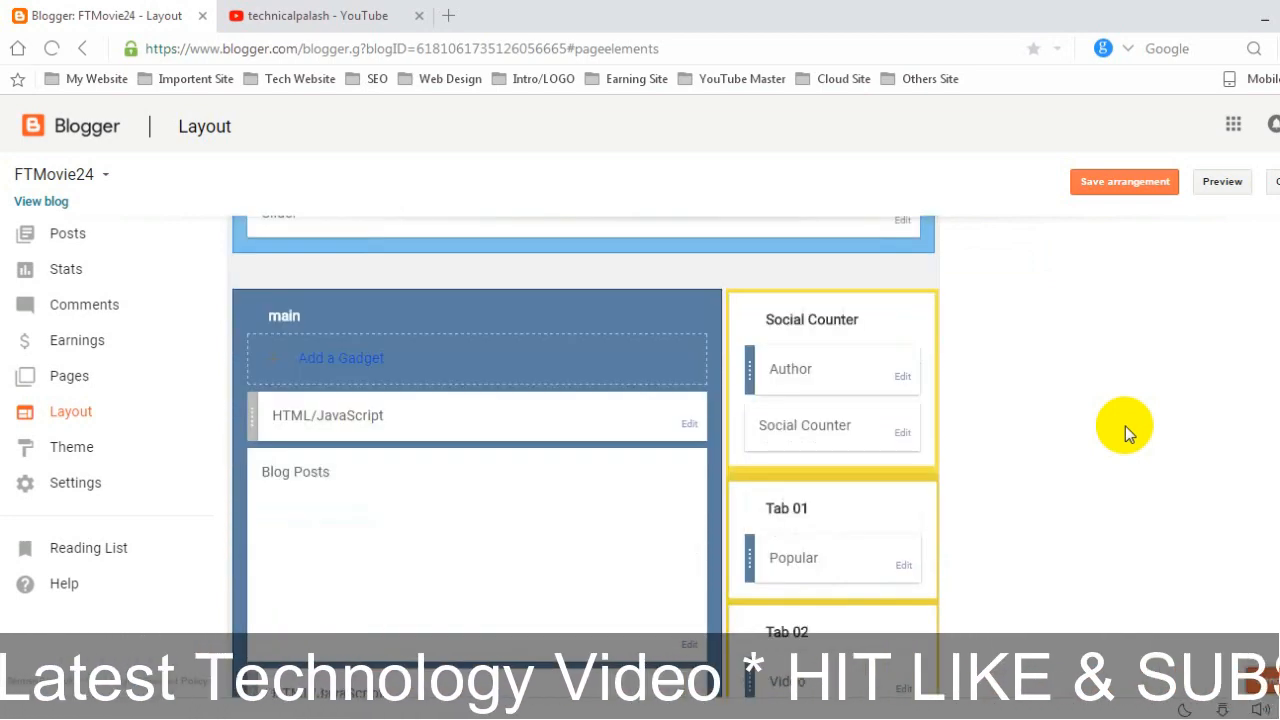
scroll(down, 3)
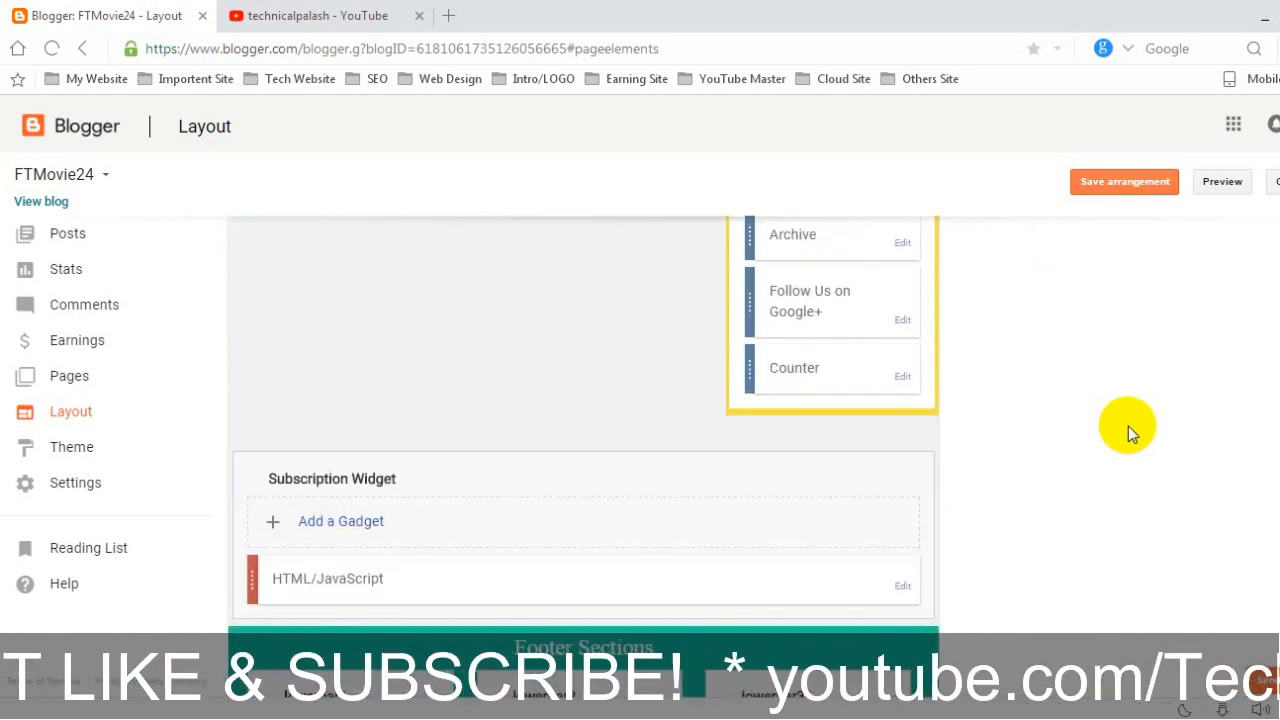
scroll(down, 3)
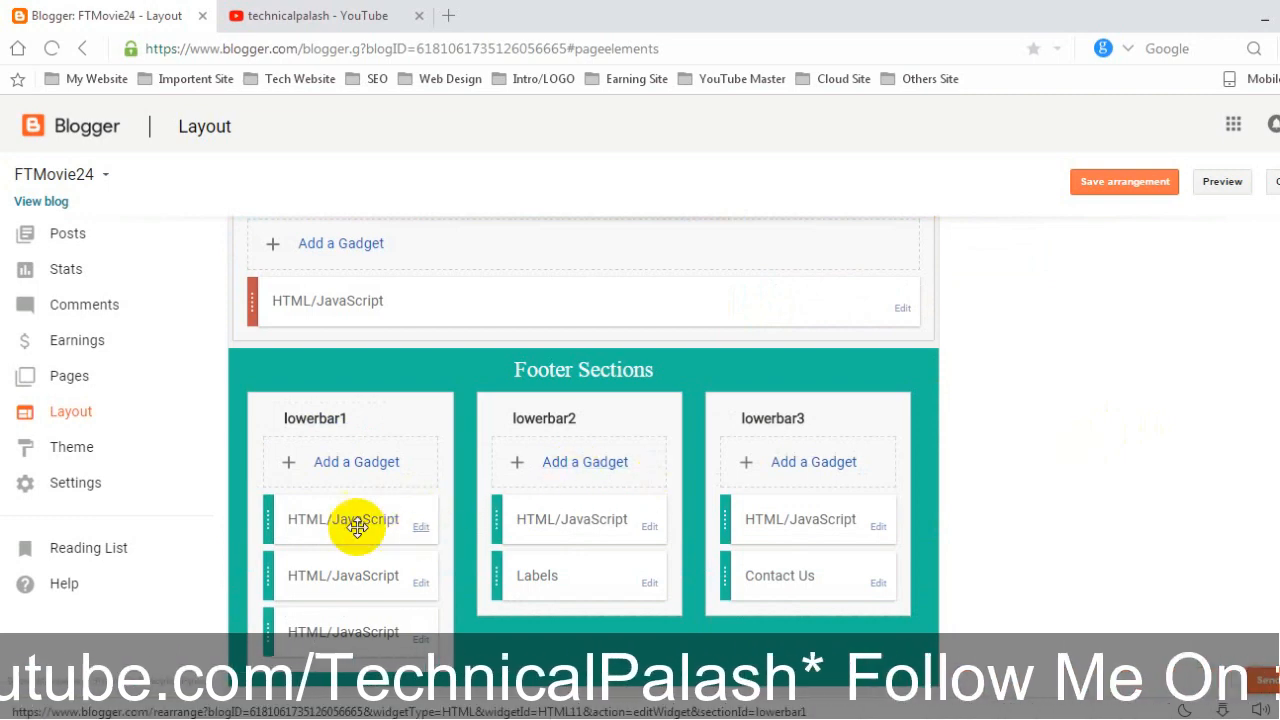
Step: Open the lowerbar1 and lowerbar2 HTML/JavaScript gadgets to view their code
click(420, 519)
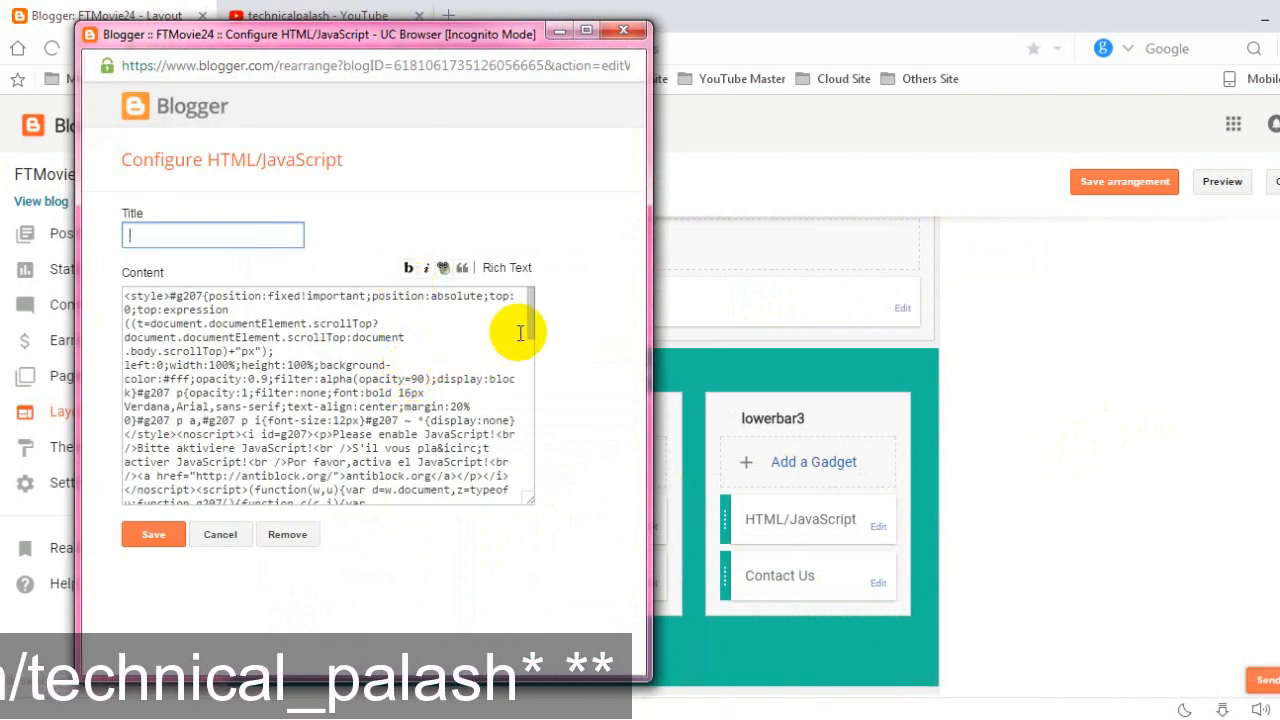
scroll(down, 3)
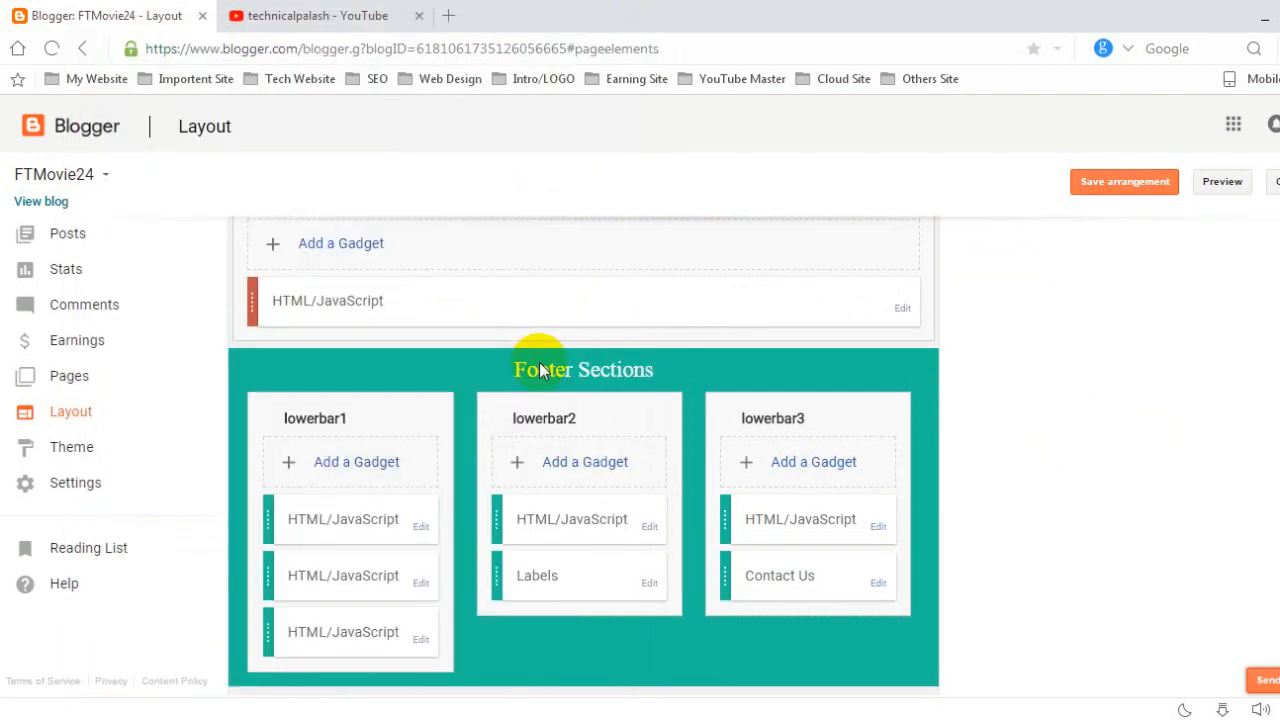
mouse_move(653, 535)
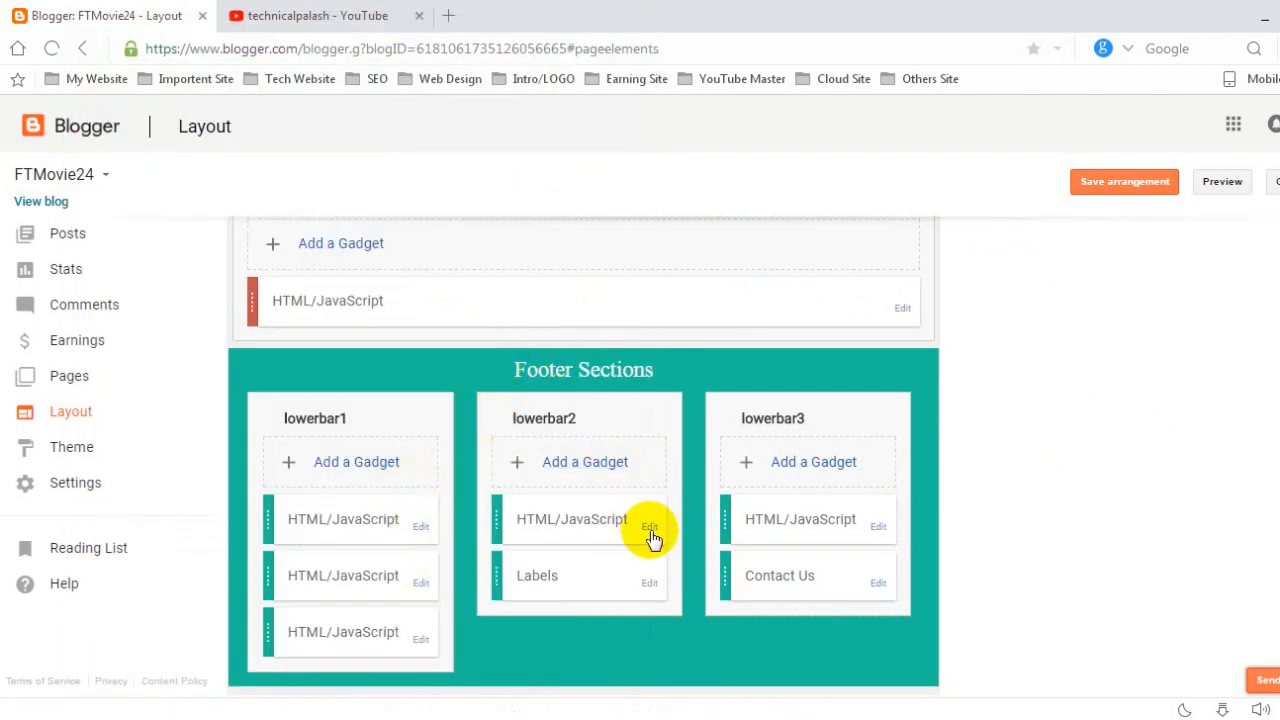
click(655, 527)
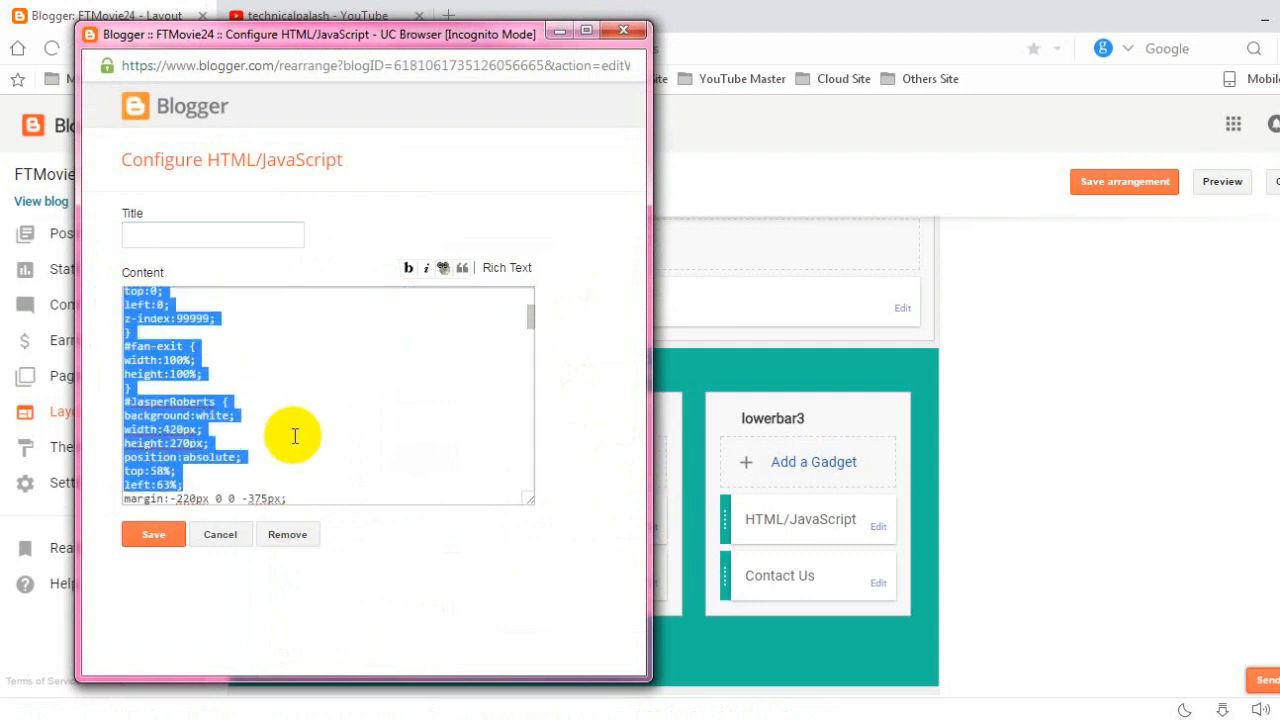
mouse_move(558, 16)
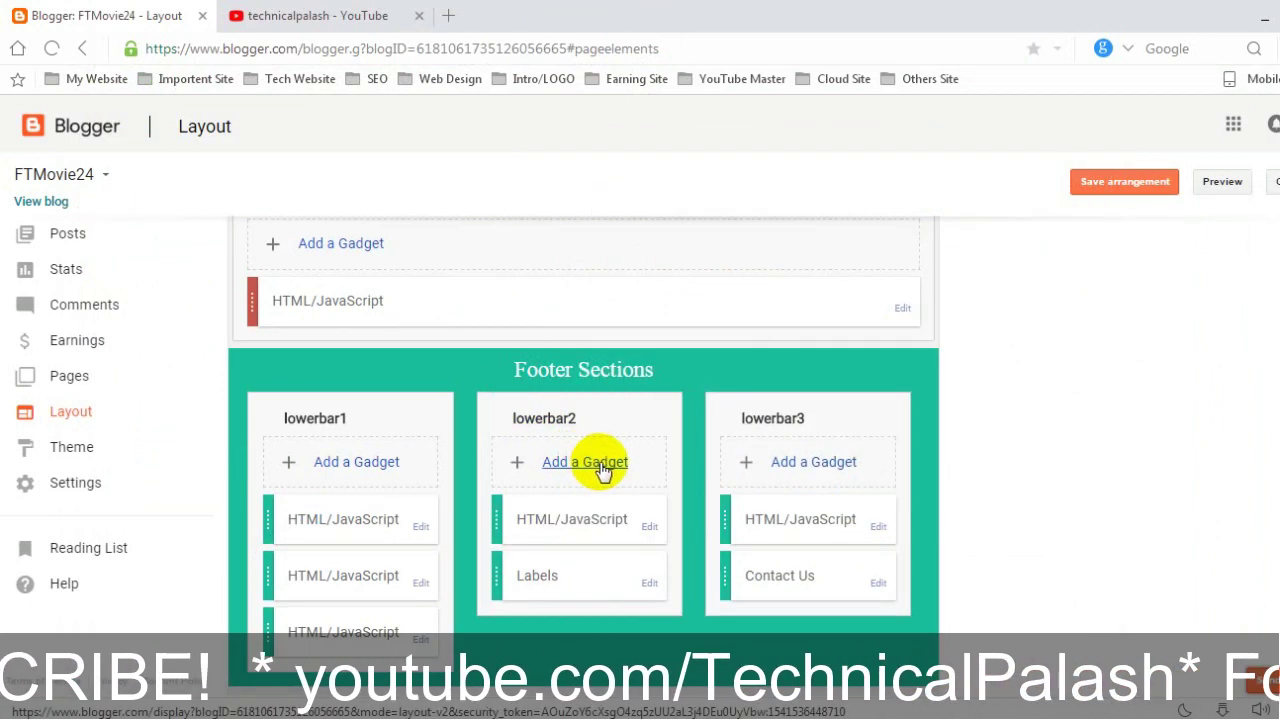
mouse_move(590, 475)
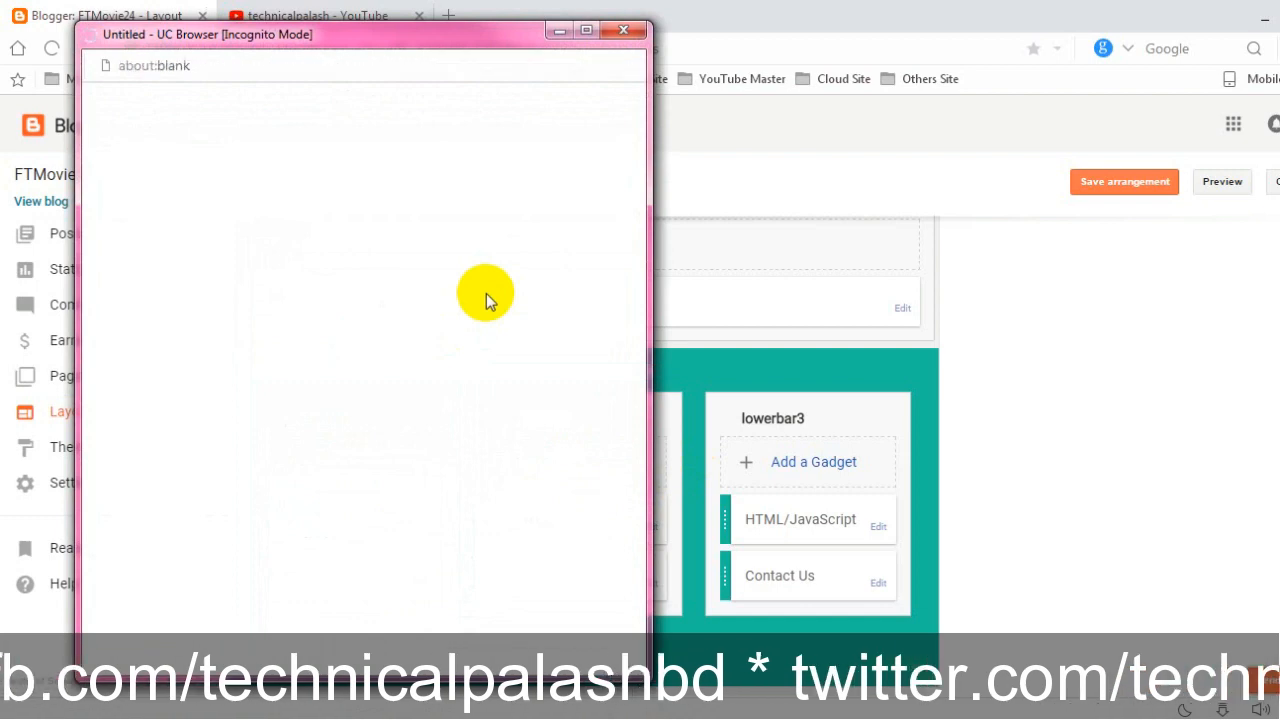
Step: Save a new HTML/JavaScript gadget with the Facebook Like popup code in lowerbar2
click(812, 462)
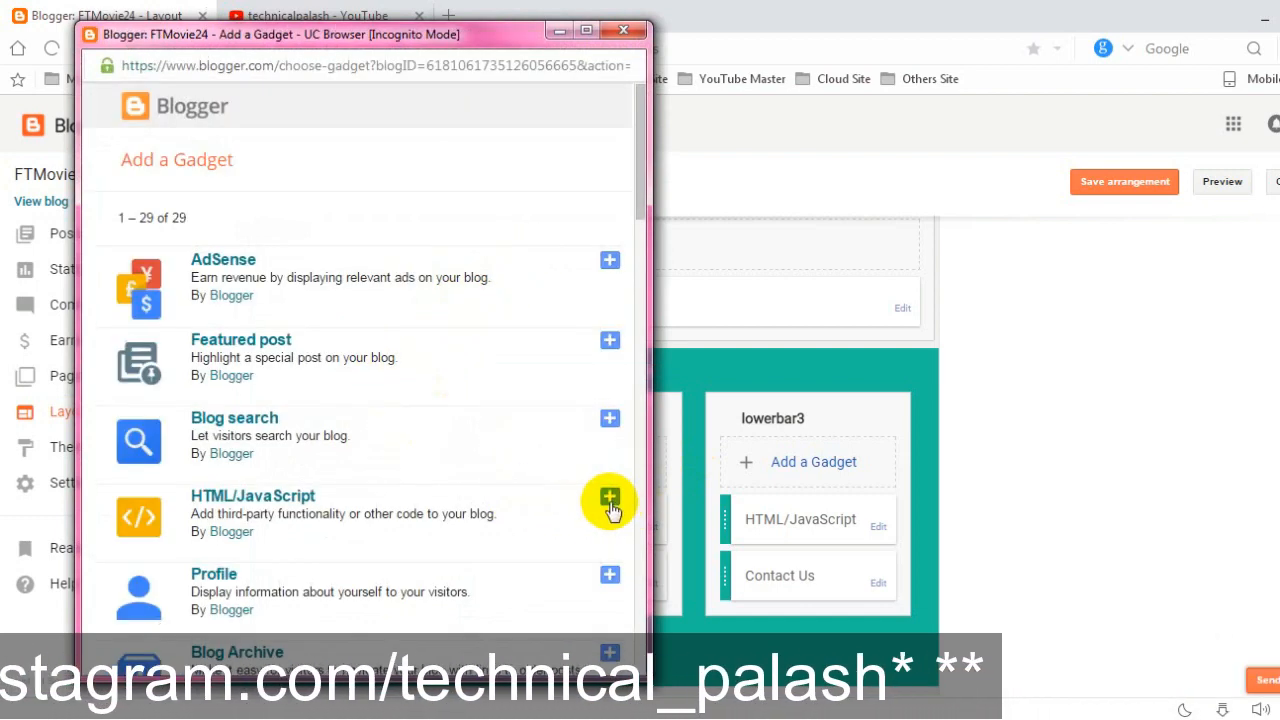
mouse_move(215, 531)
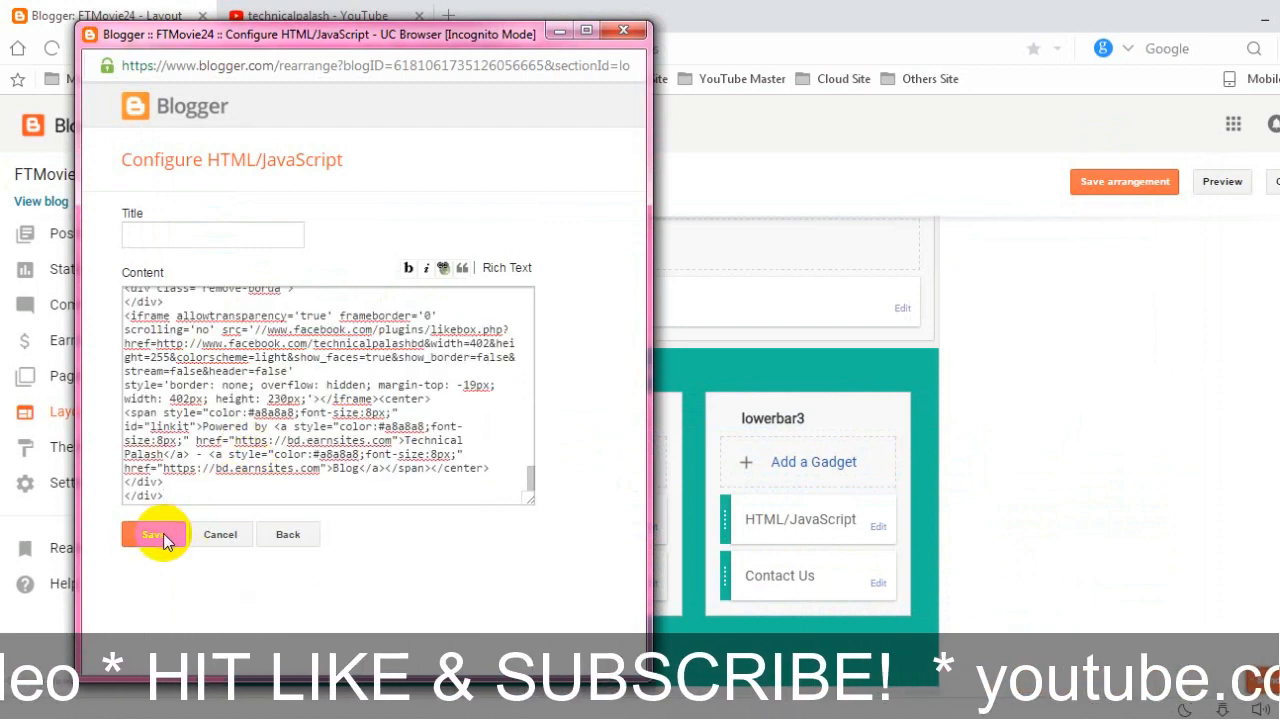
click(153, 534)
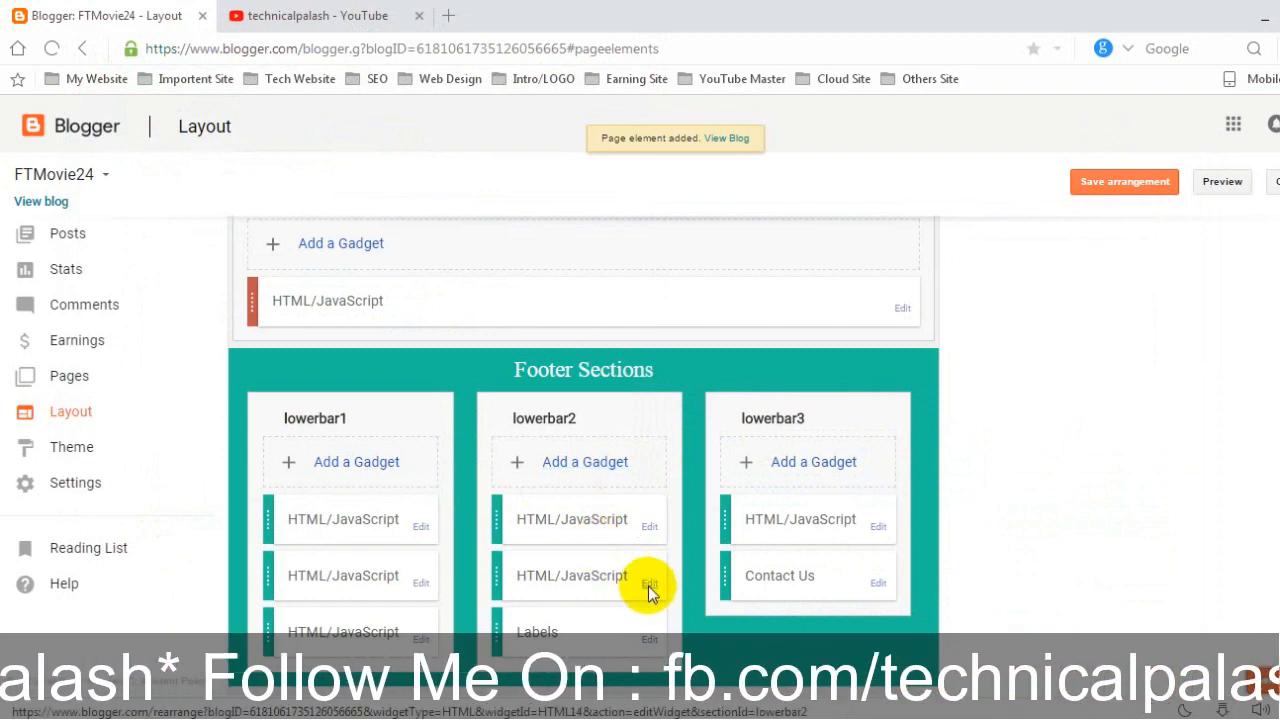
Step: Remove the lowerbar2 popup gadget, save the layout arrangement, and view the FTMovie24 blog
click(649, 581)
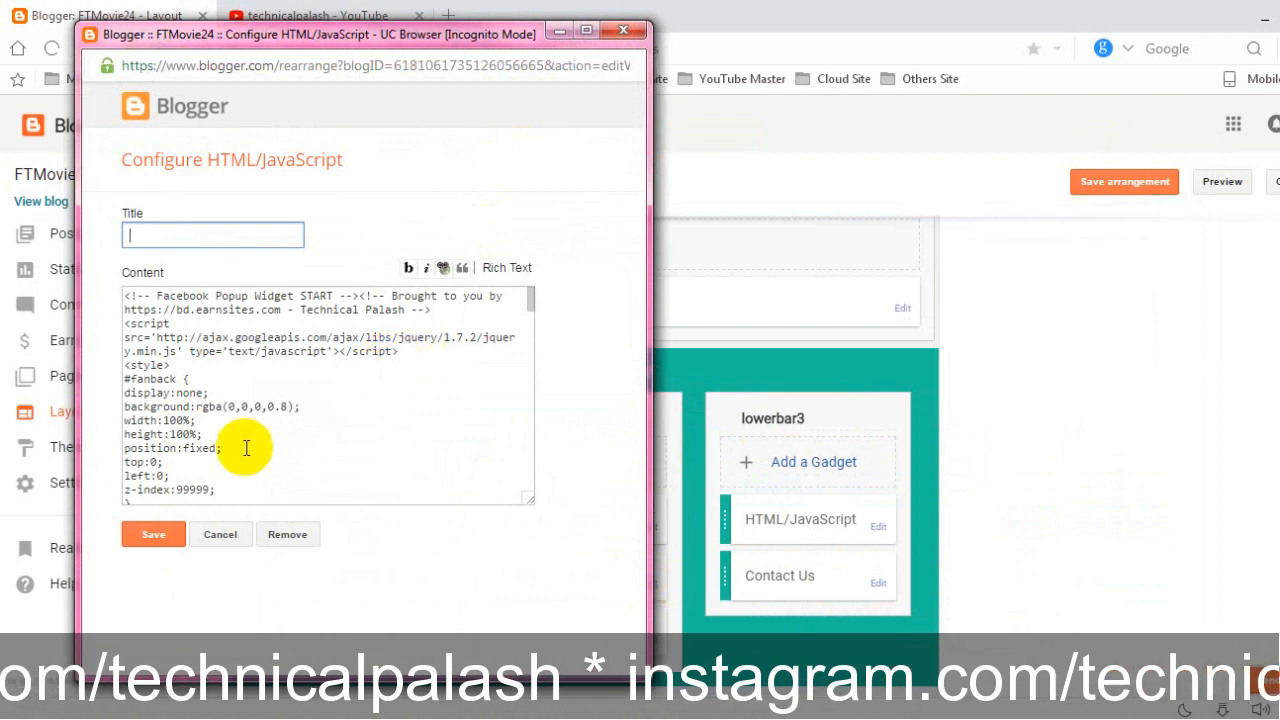
click(288, 534)
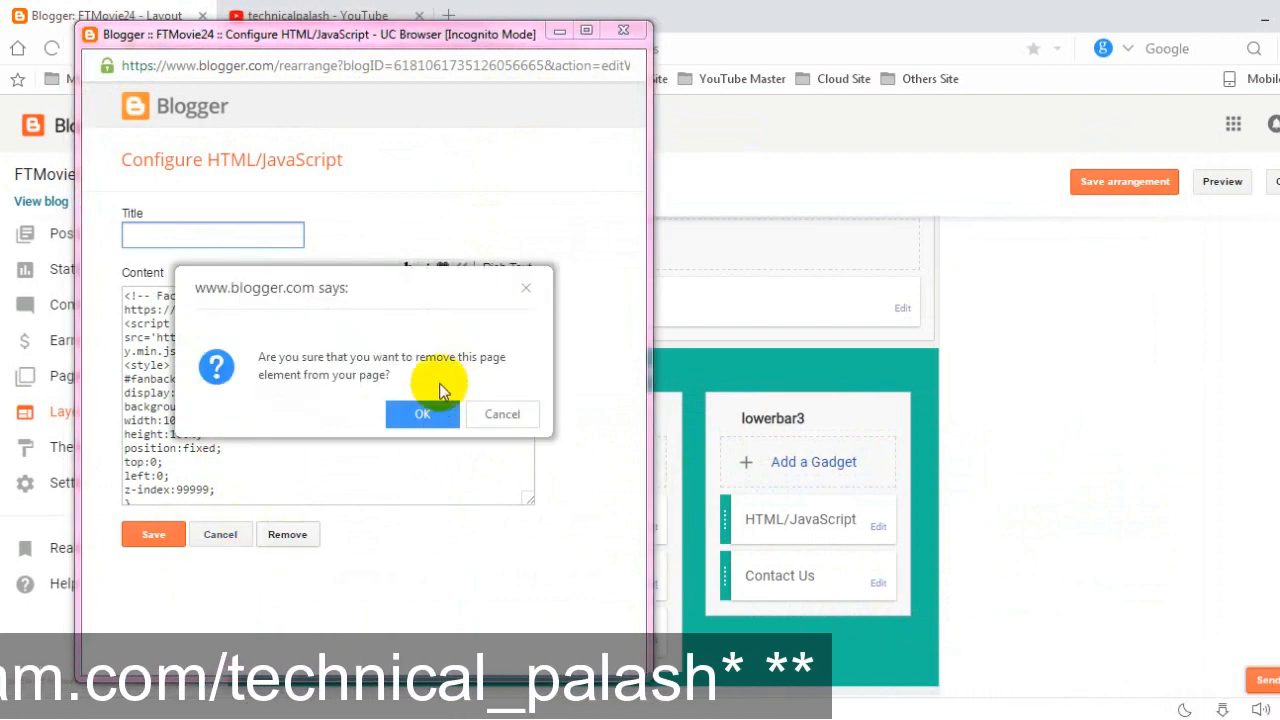
click(422, 414)
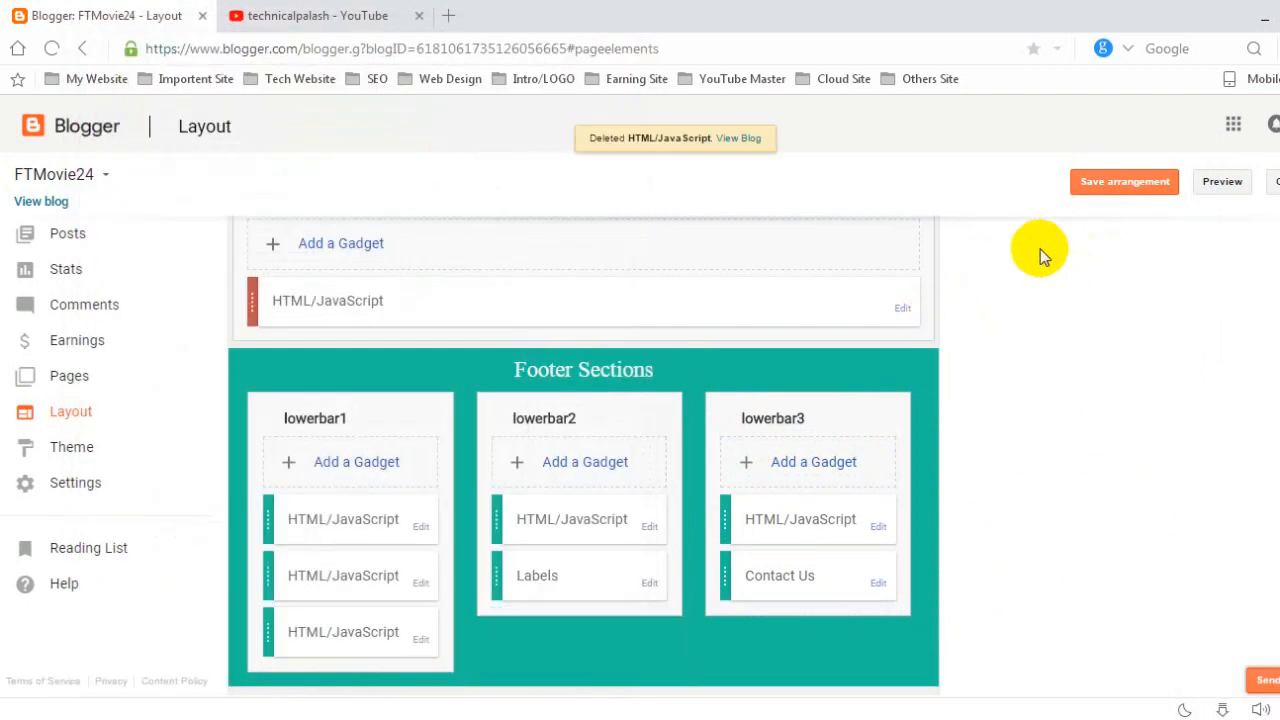
click(1124, 181)
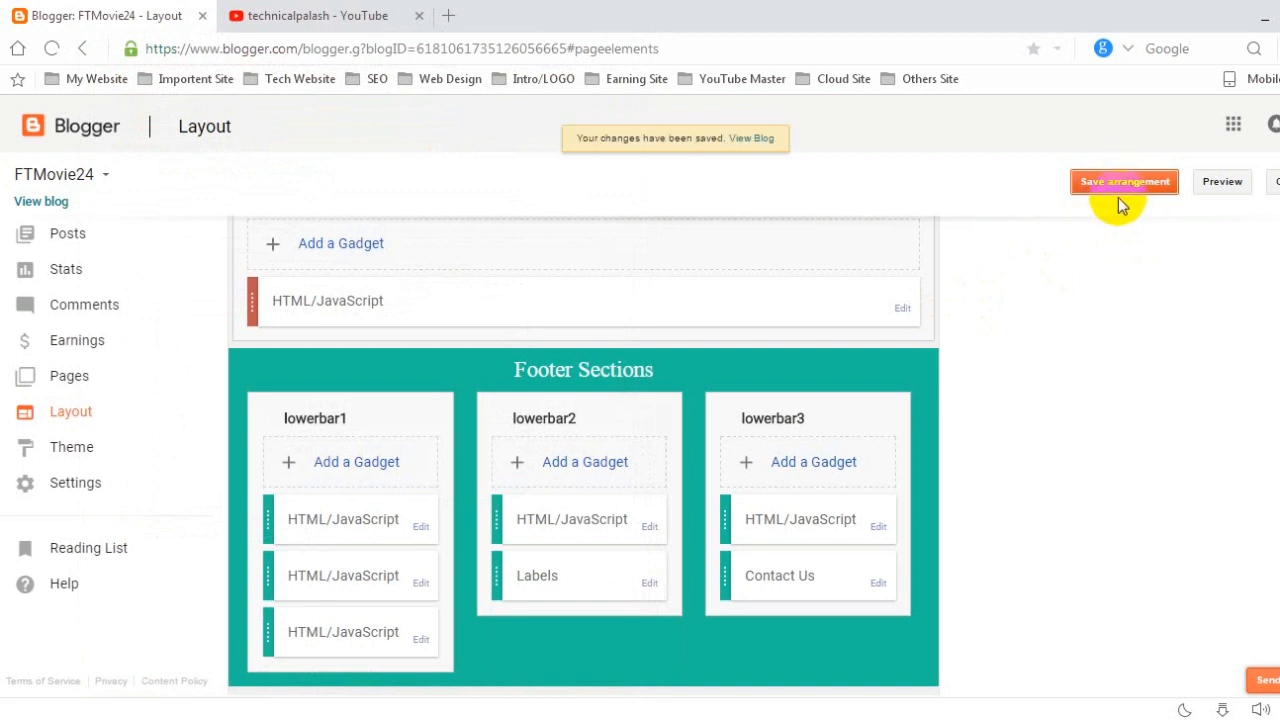
mouse_move(1112, 222)
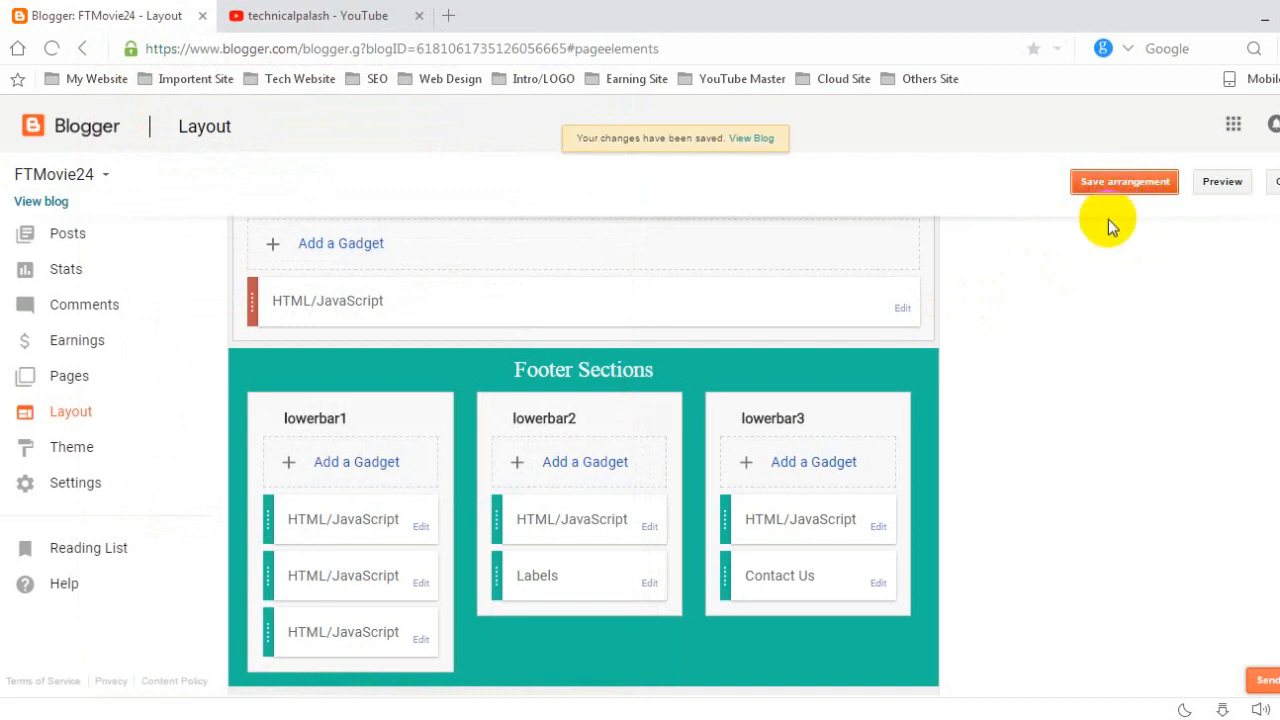
mouse_move(44, 213)
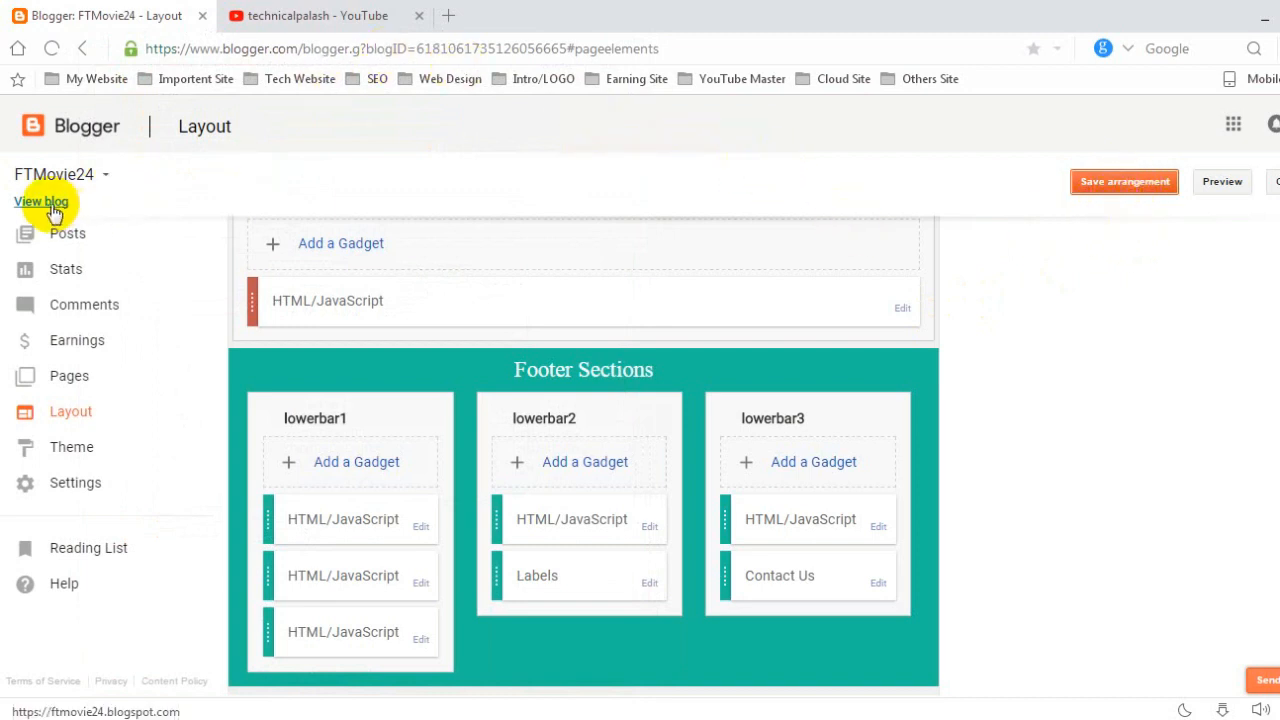
mouse_move(573, 248)
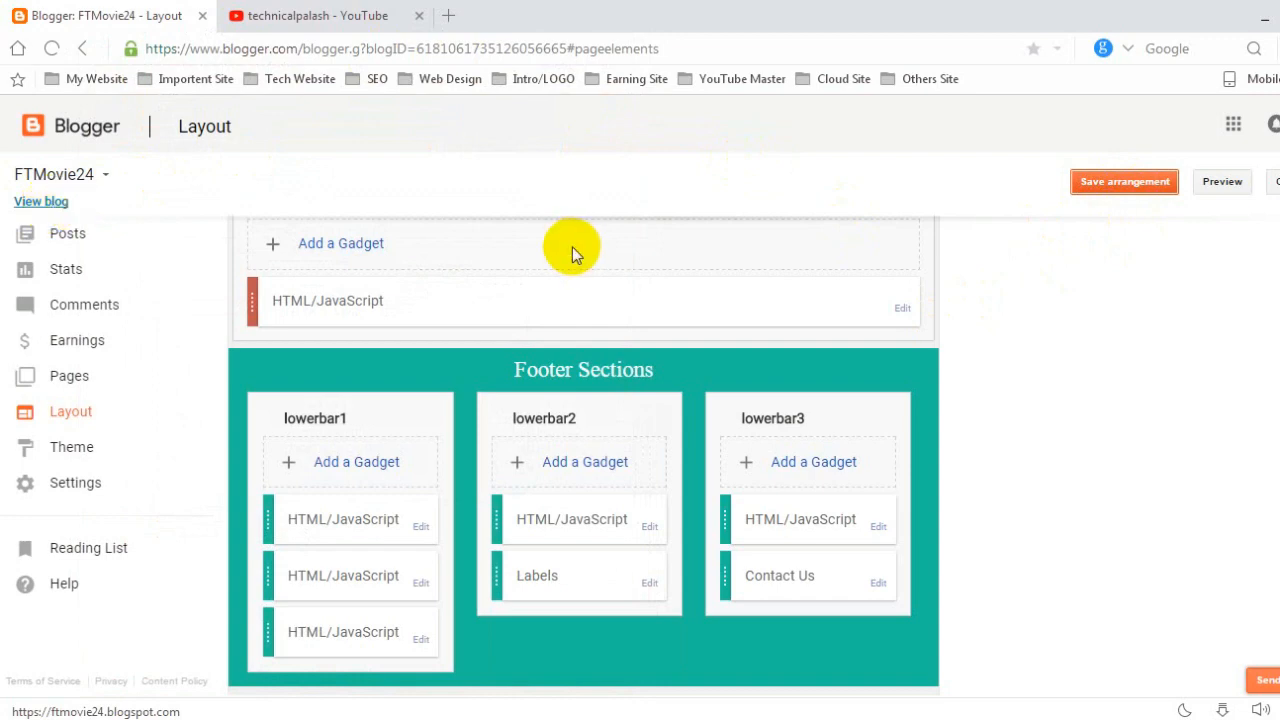
click(40, 201)
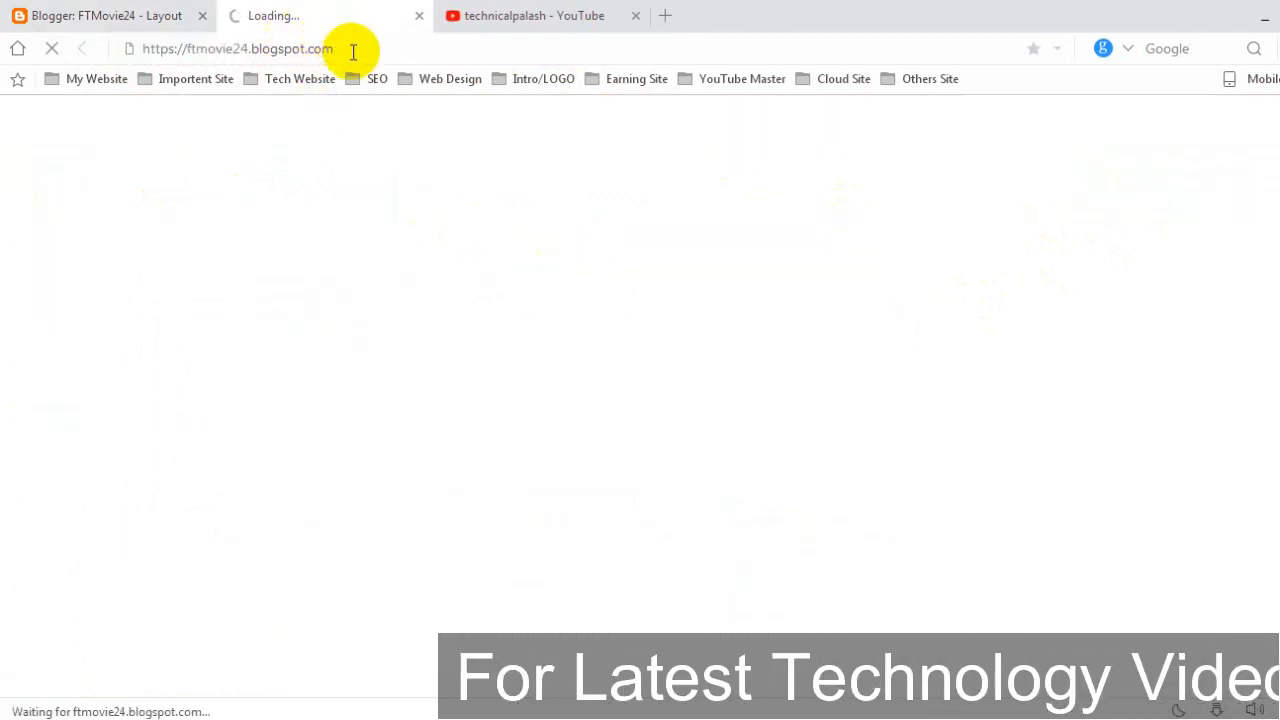